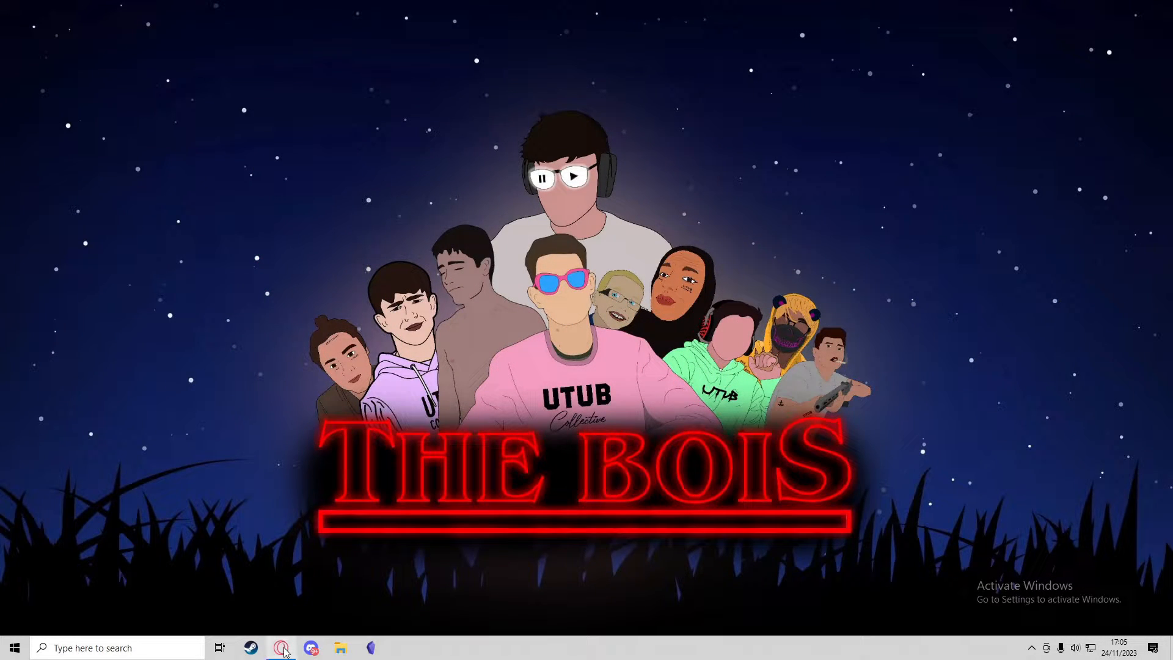
- Open Opera from the taskbar on the fivem.net home page
{"action": "left_click", "coordinate": [282, 646]}
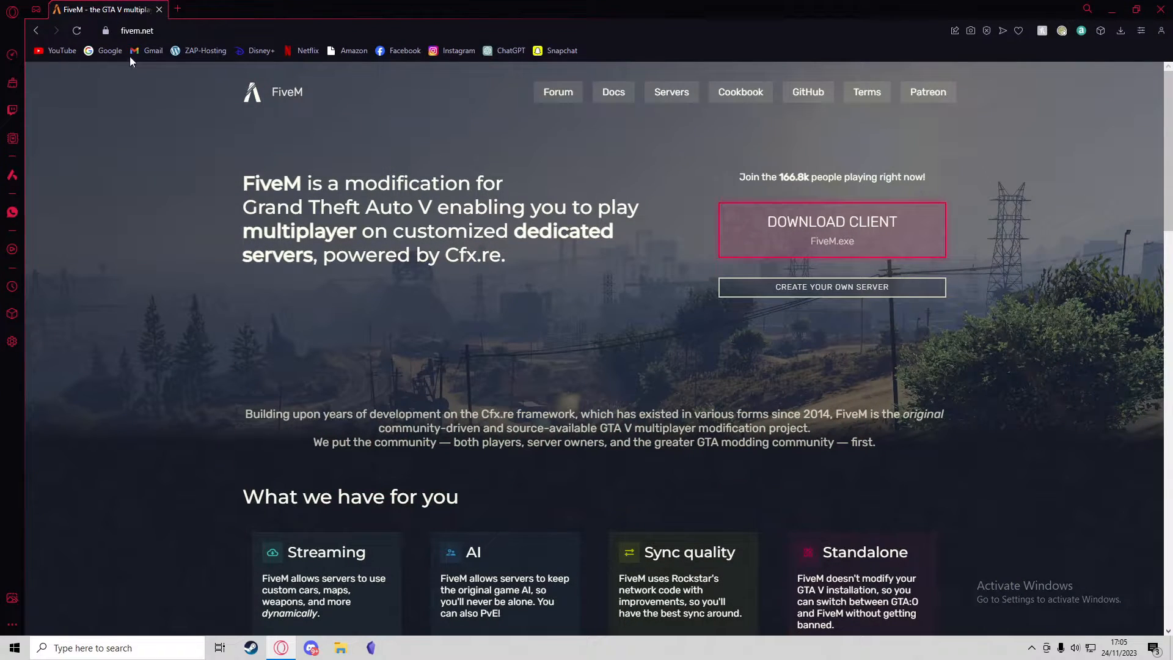
{"action": "mouse_move", "coordinate": [627, 234]}
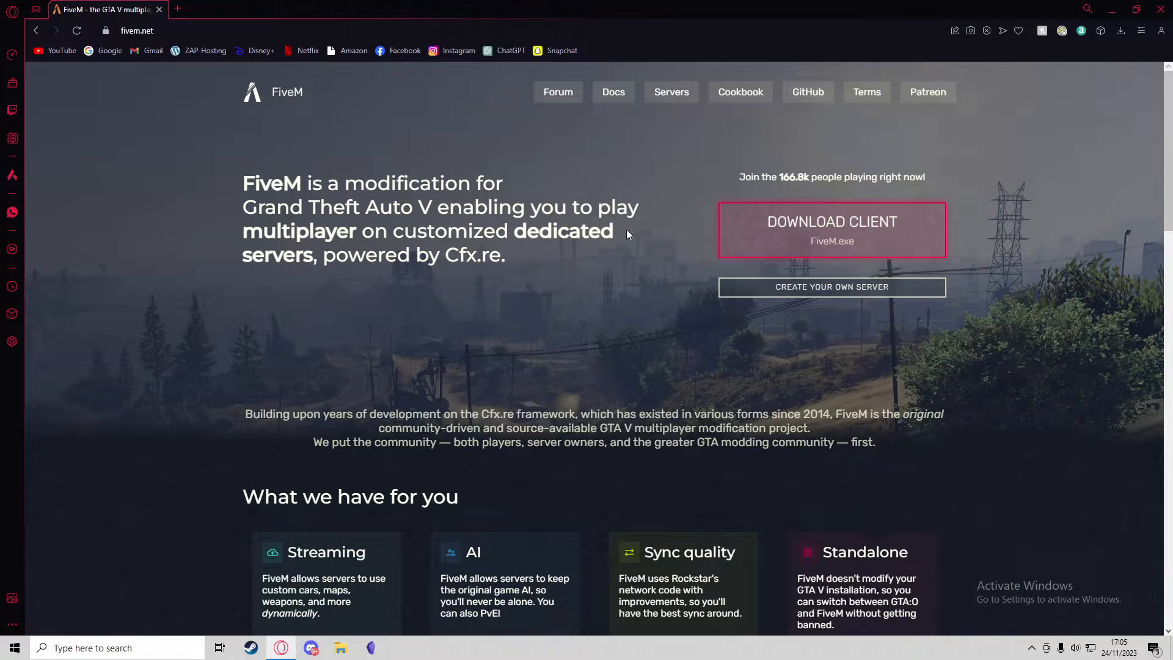
{"action": "mouse_move", "coordinate": [799, 271]}
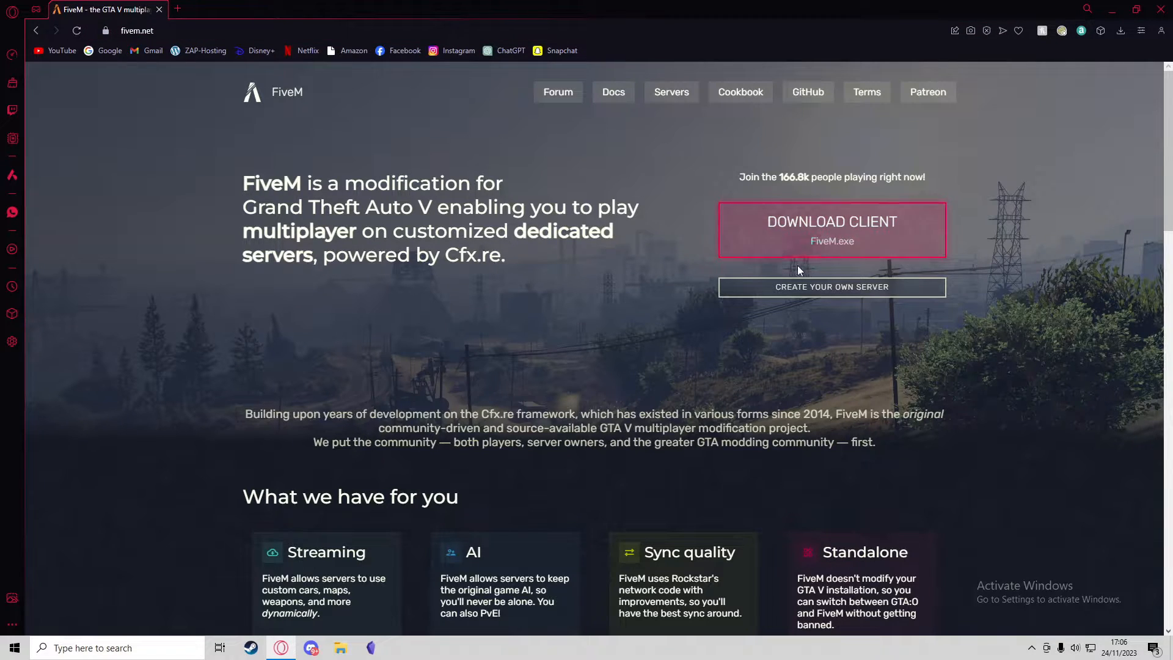
- Start the client download, scroll the terms and choose 'SURE, I AGREE!'
{"action": "left_click", "coordinate": [830, 230]}
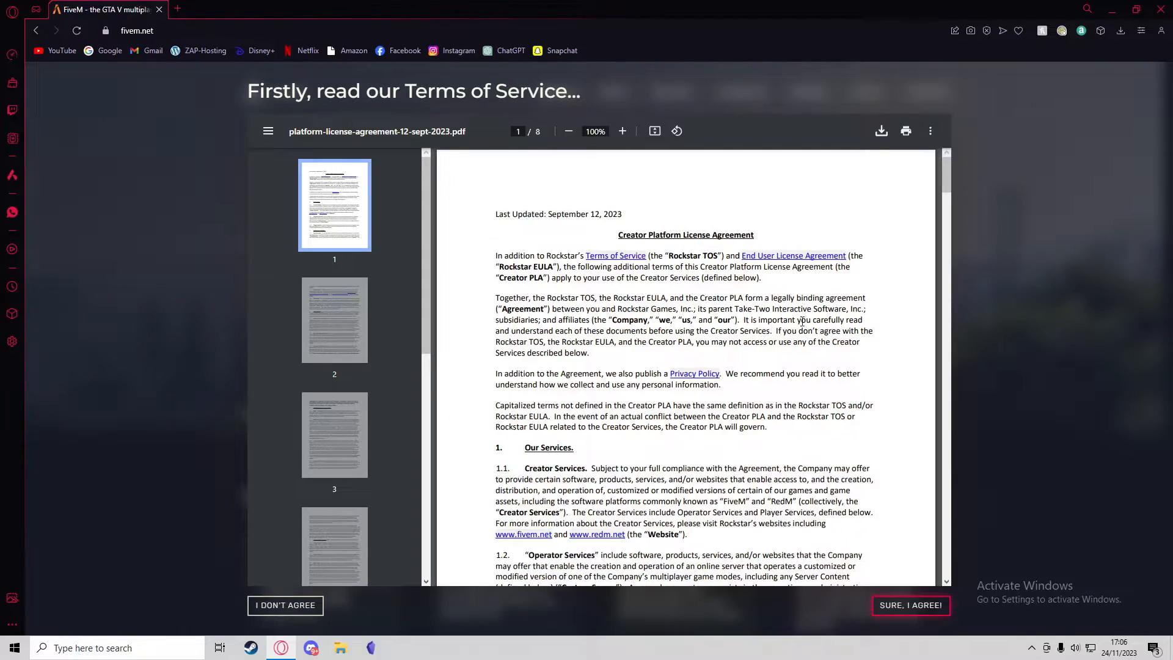
{"action": "scroll", "scroll_direction": "down", "scroll_amount": 3}
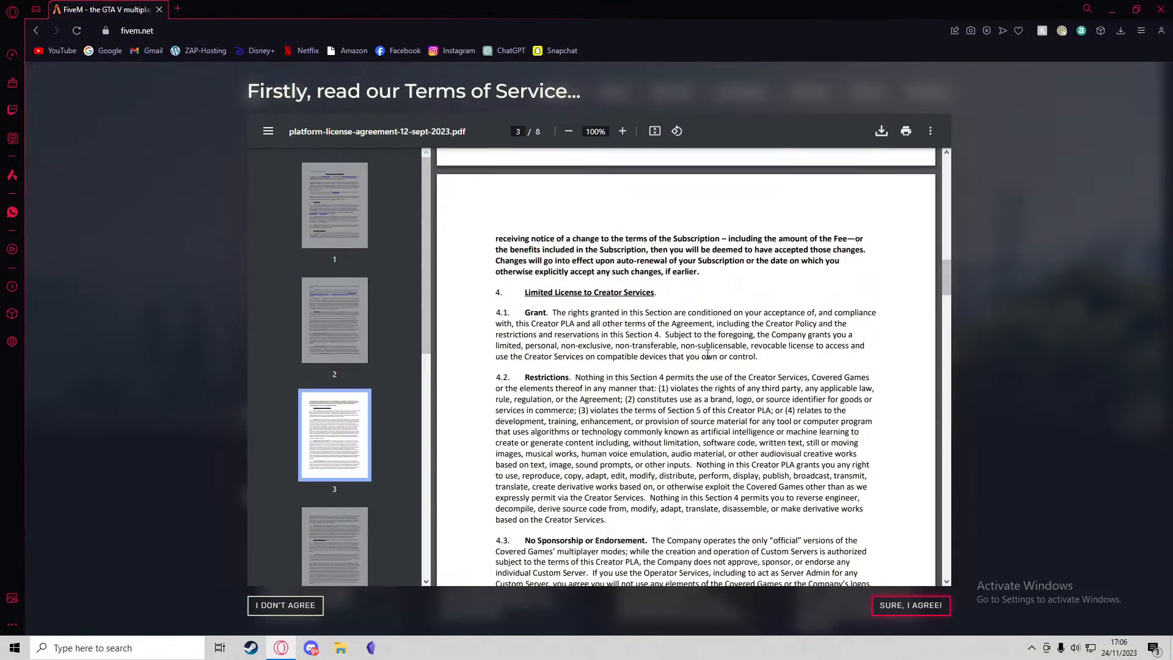
{"action": "scroll", "scroll_direction": "down", "scroll_amount": 3}
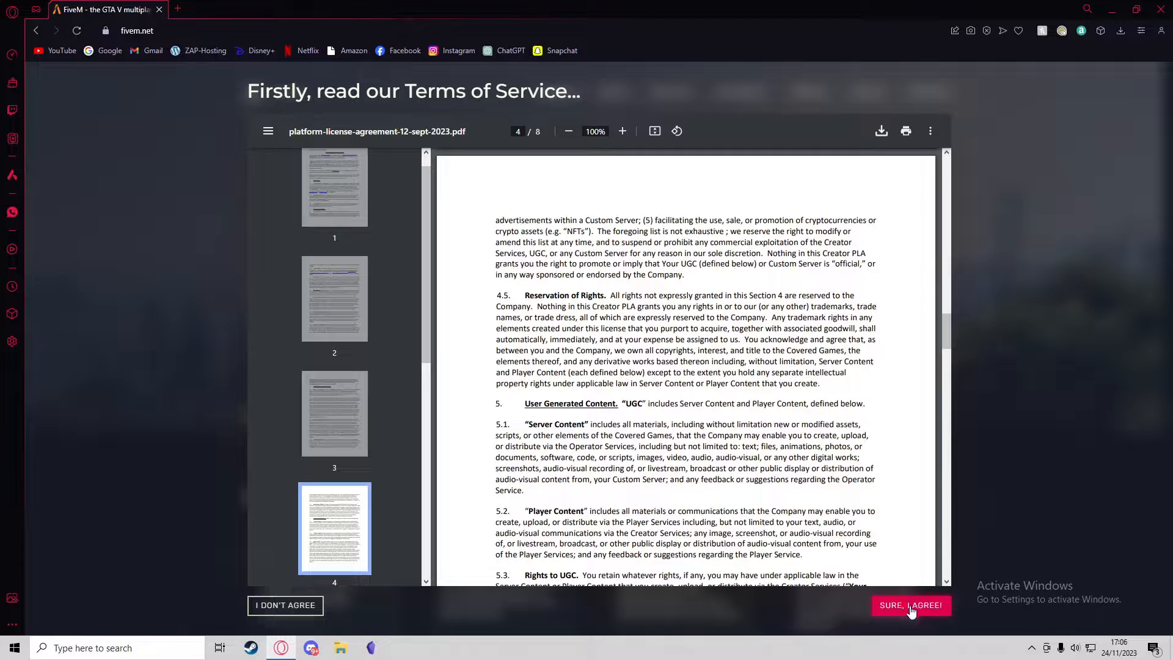
{"action": "left_click", "coordinate": [910, 604]}
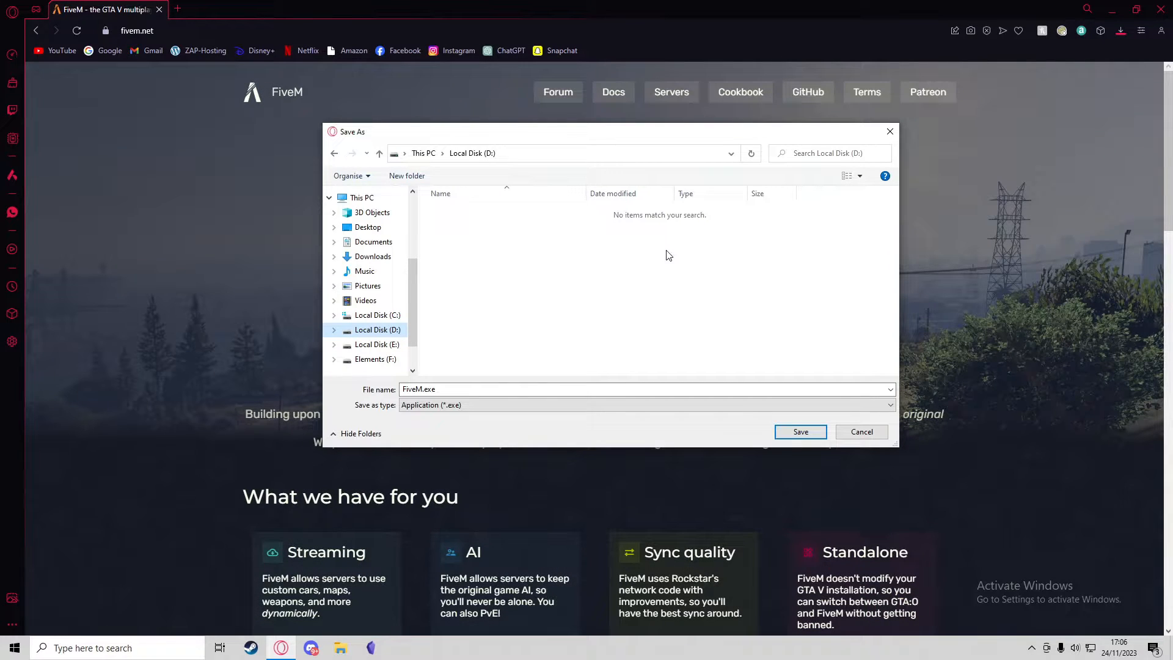
{"action": "mouse_move", "coordinate": [850, 414]}
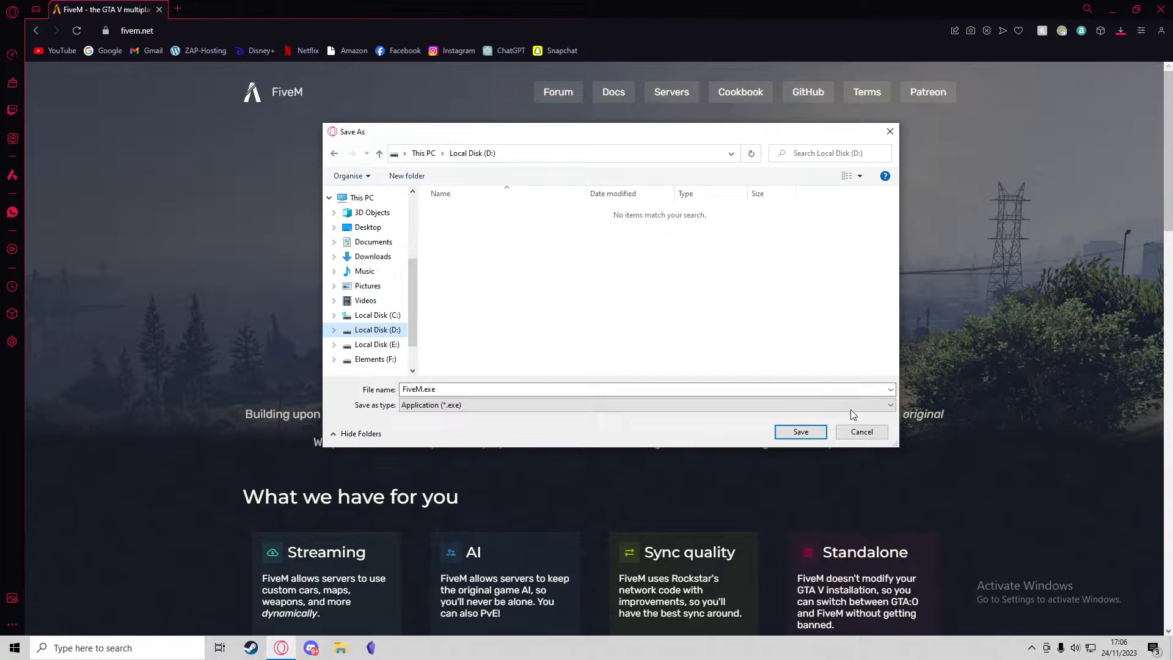
- Save FiveM.exe to Local Disk (D:) and run it from File Explorer
{"action": "left_click", "coordinate": [799, 432]}
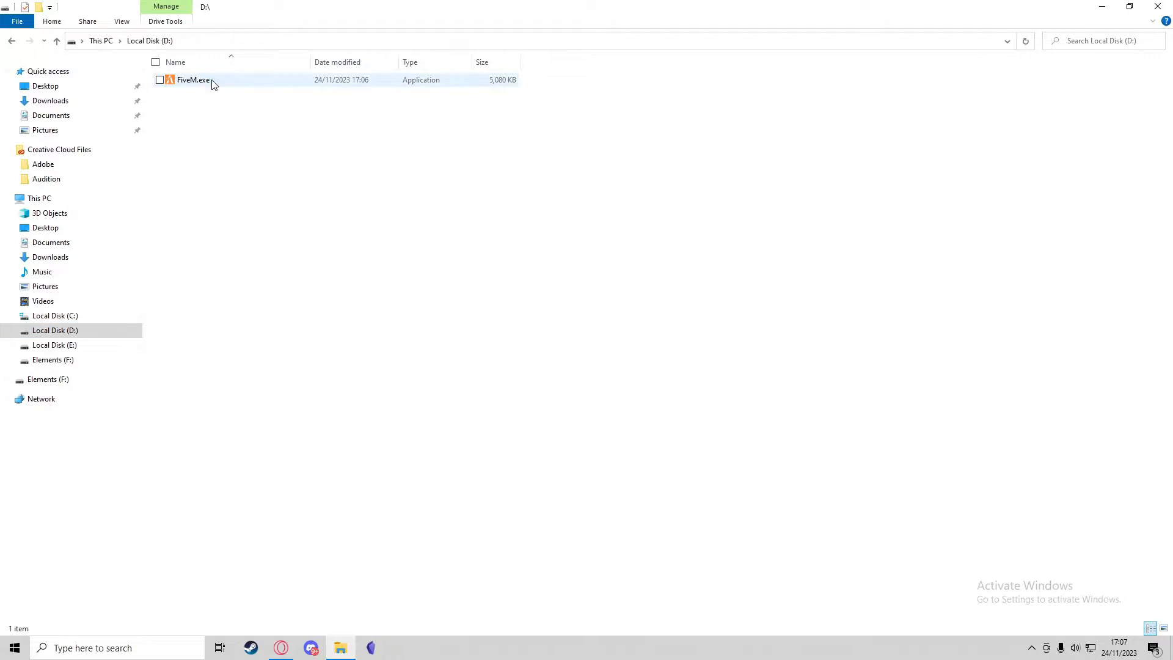
{"action": "left_click", "coordinate": [192, 80]}
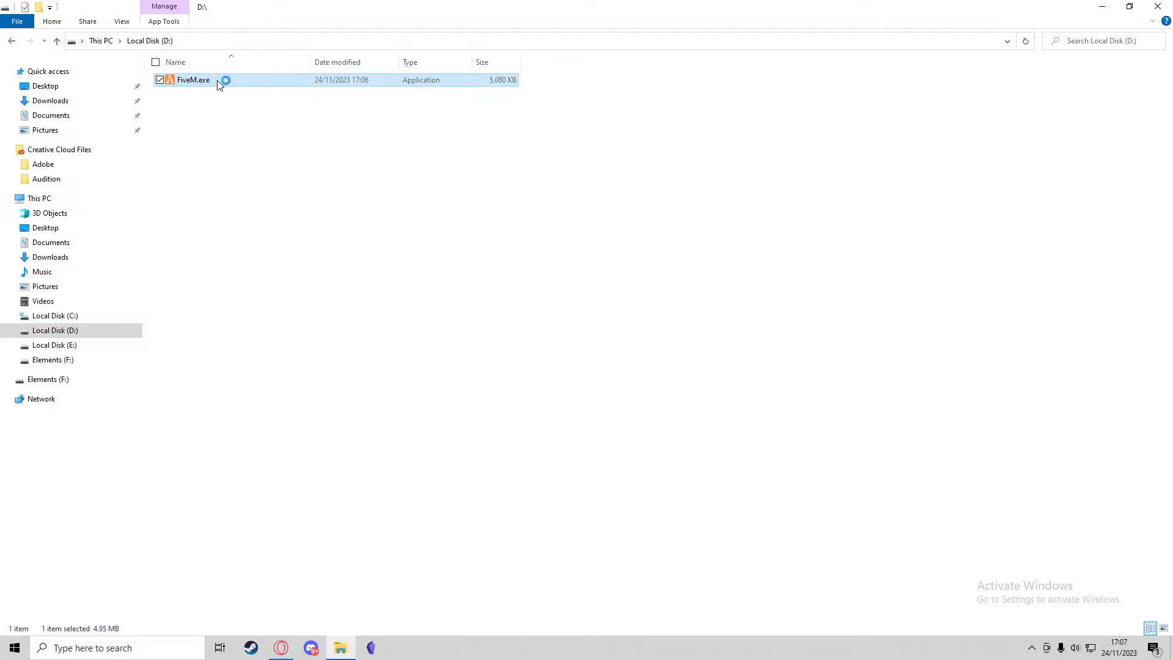
{"action": "double_click", "coordinate": [193, 80]}
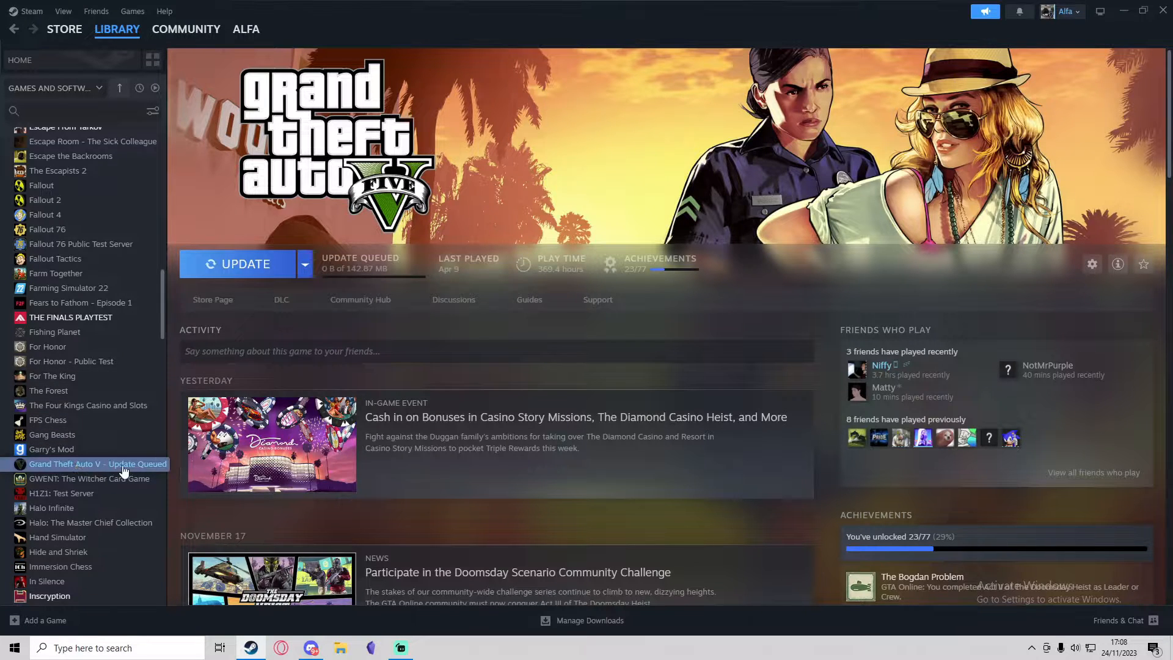
- Open Grand Theft Auto V's Steam Properties on the Installed Files page
{"action": "right_click", "coordinate": [97, 463]}
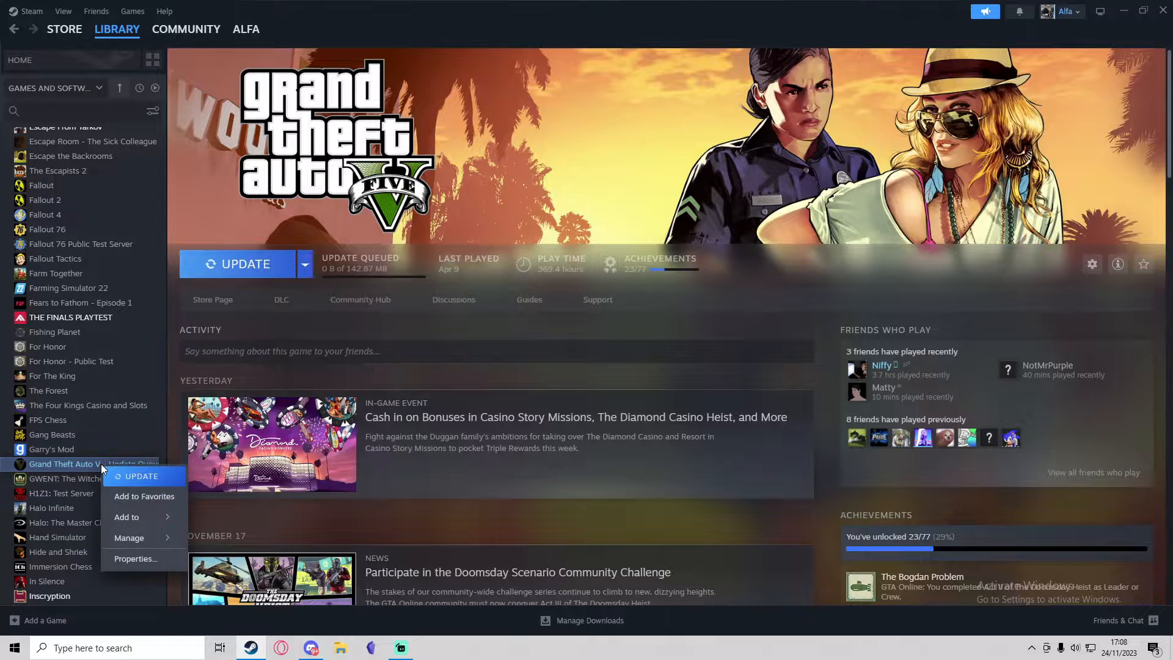
{"action": "left_click", "coordinate": [135, 558]}
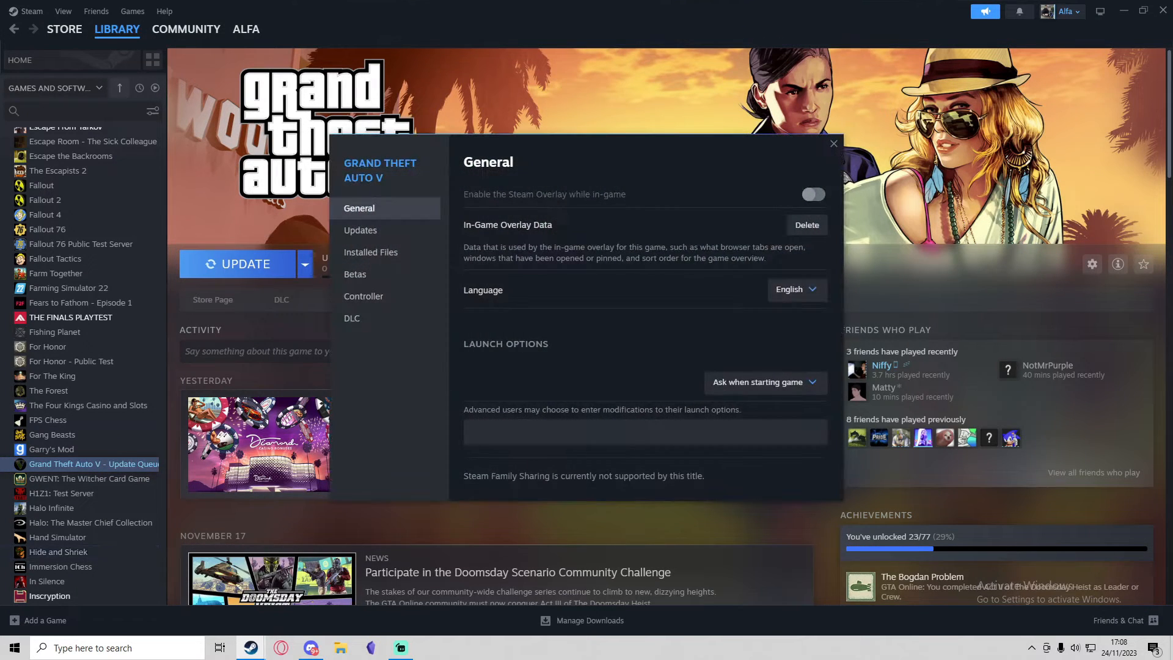
{"action": "left_click", "coordinate": [370, 252]}
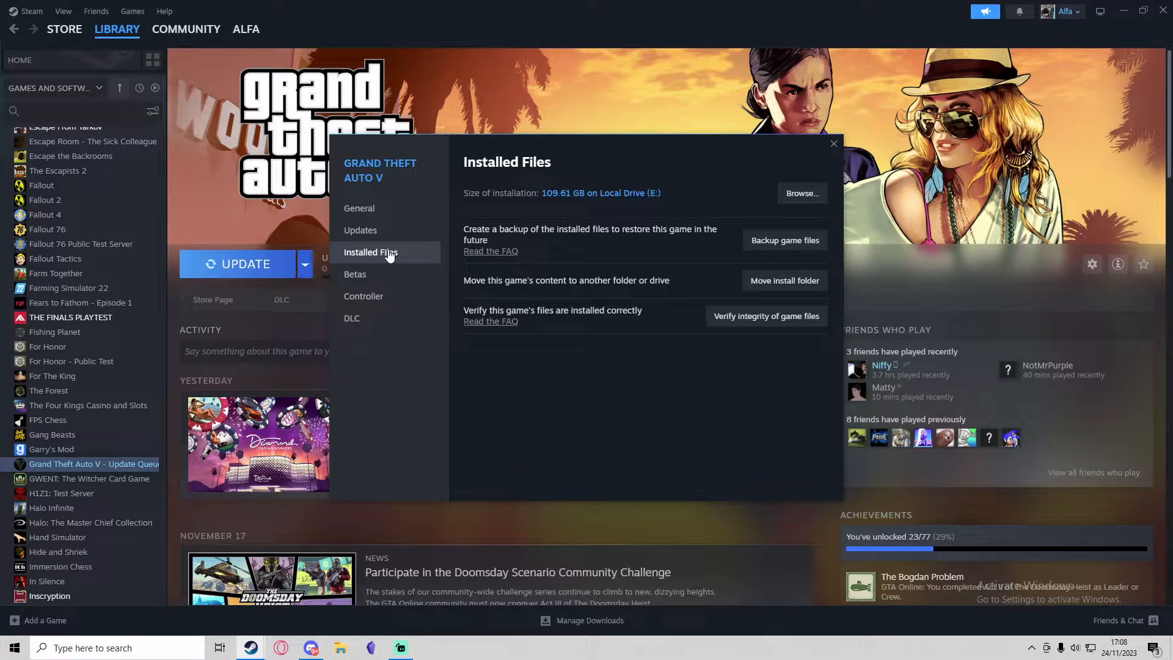
{"action": "mouse_move", "coordinate": [800, 193]}
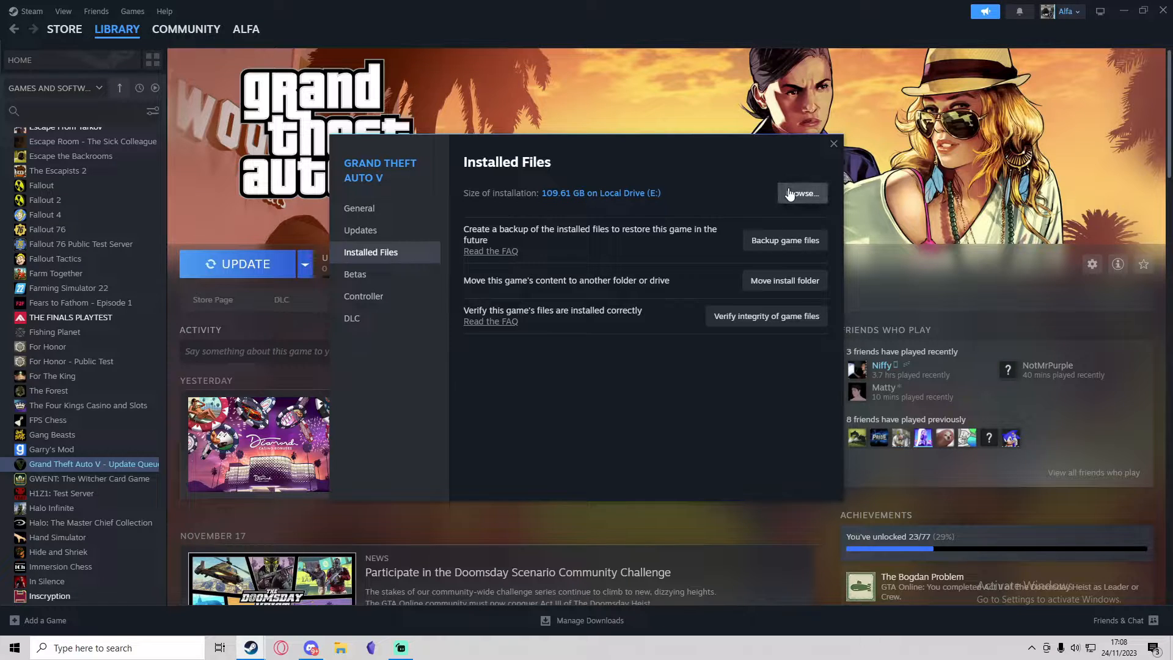
- Browse to the GTA V install folder on E: and select GTA5.exe for FiveM
{"action": "left_click", "coordinate": [802, 193]}
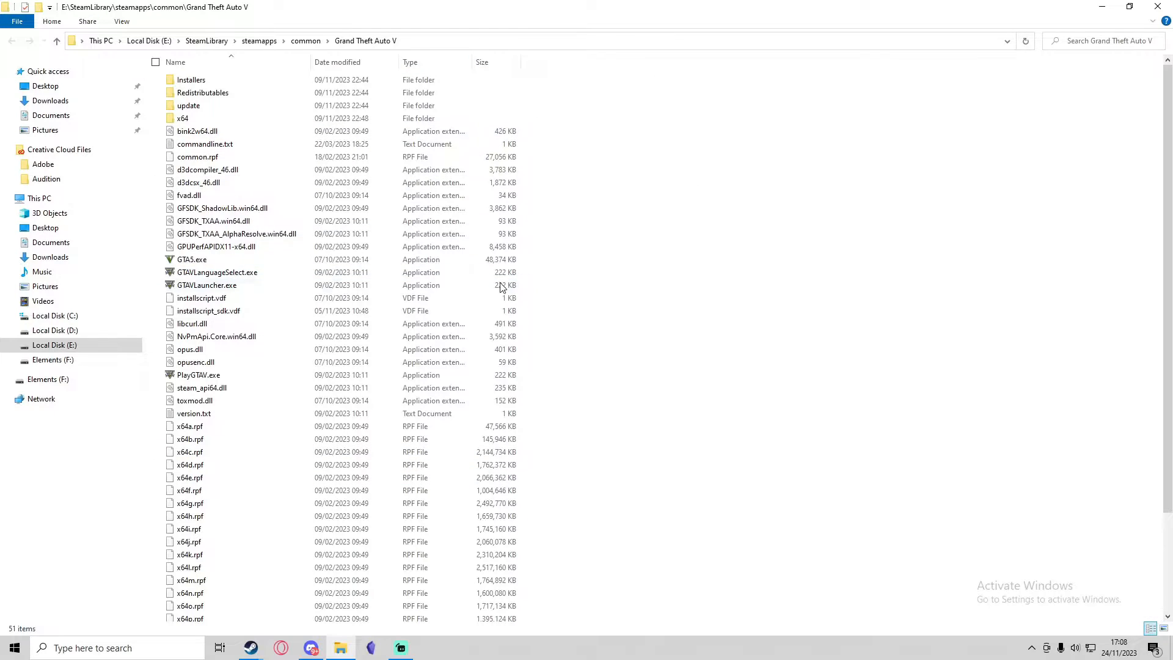
{"action": "mouse_move", "coordinate": [546, 199]}
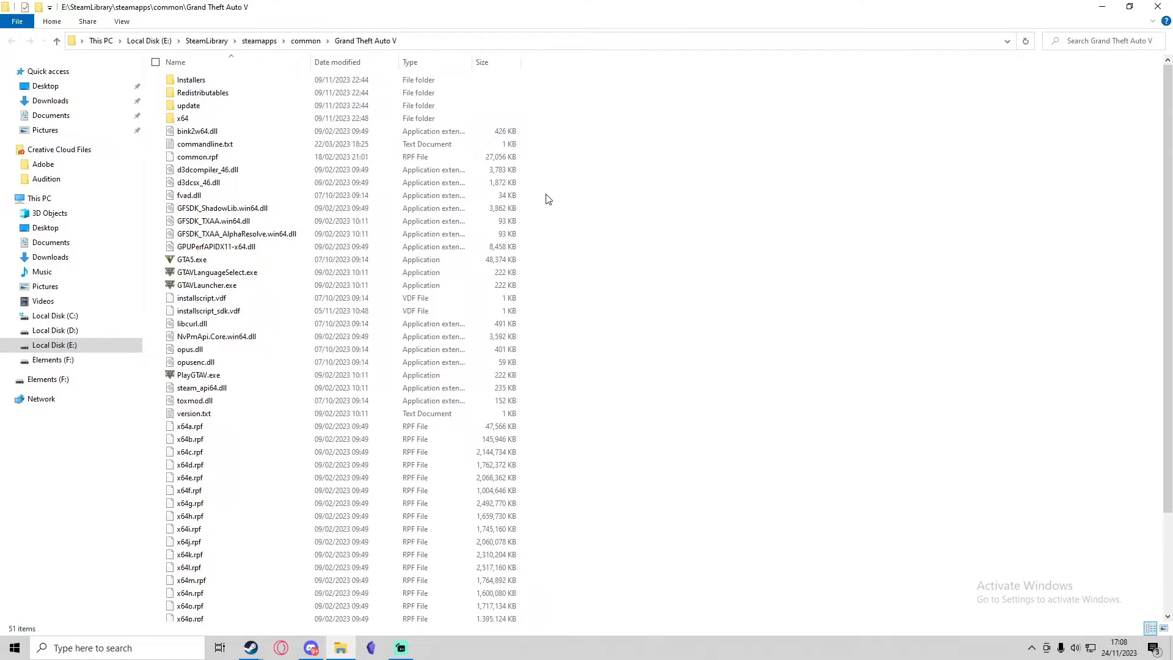
{"action": "mouse_move", "coordinate": [479, 47]}
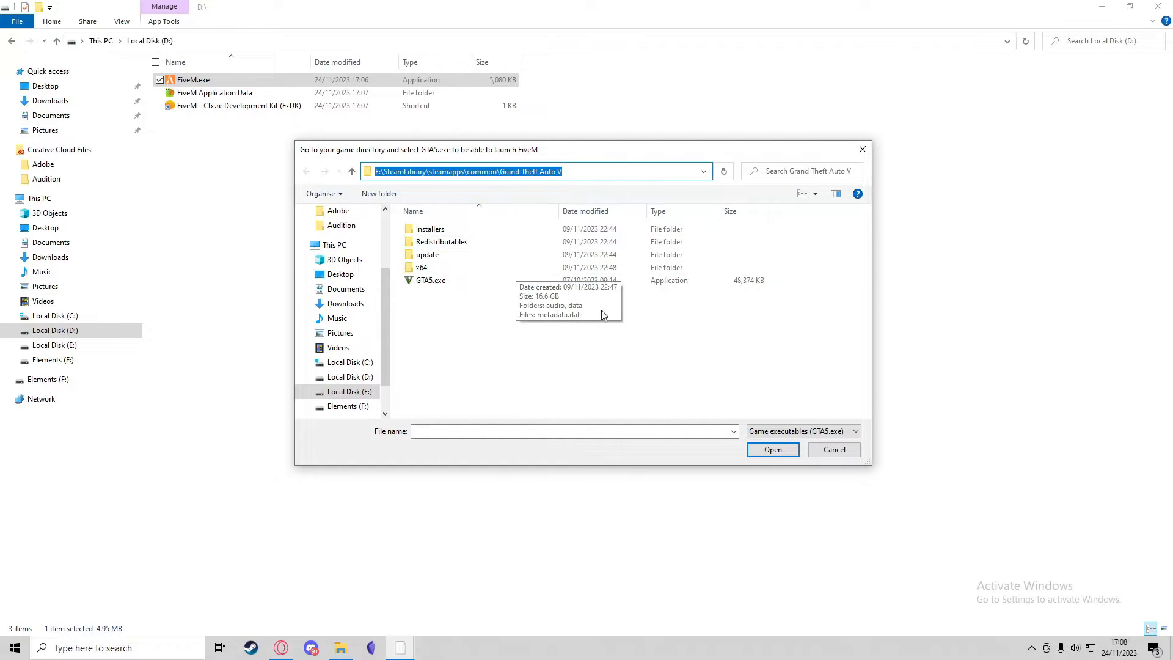
{"action": "left_click", "coordinate": [430, 280]}
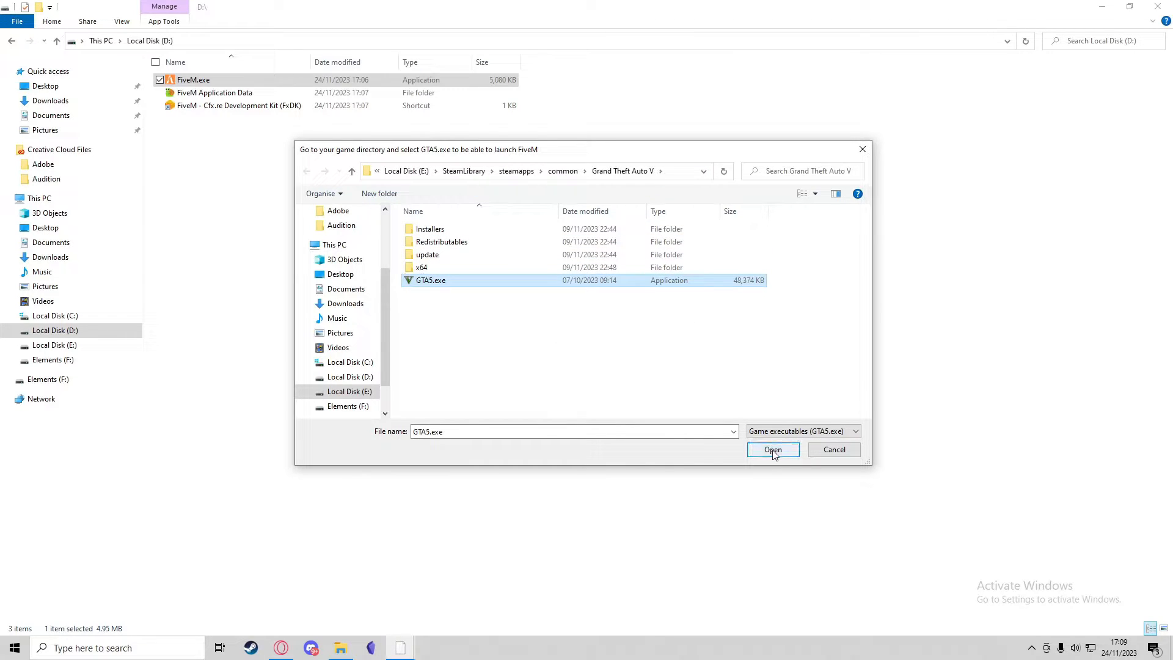
{"action": "left_click", "coordinate": [772, 449]}
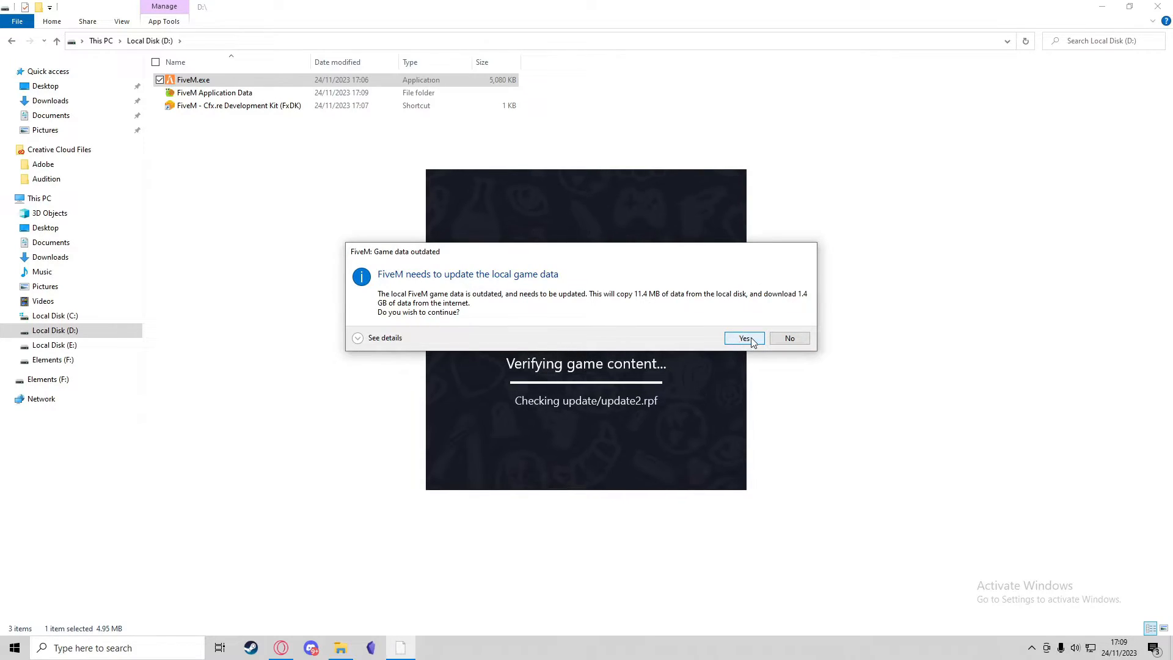
- Accept the 'Game data outdated' update and scroll the Terms of Service
{"action": "left_click", "coordinate": [744, 338]}
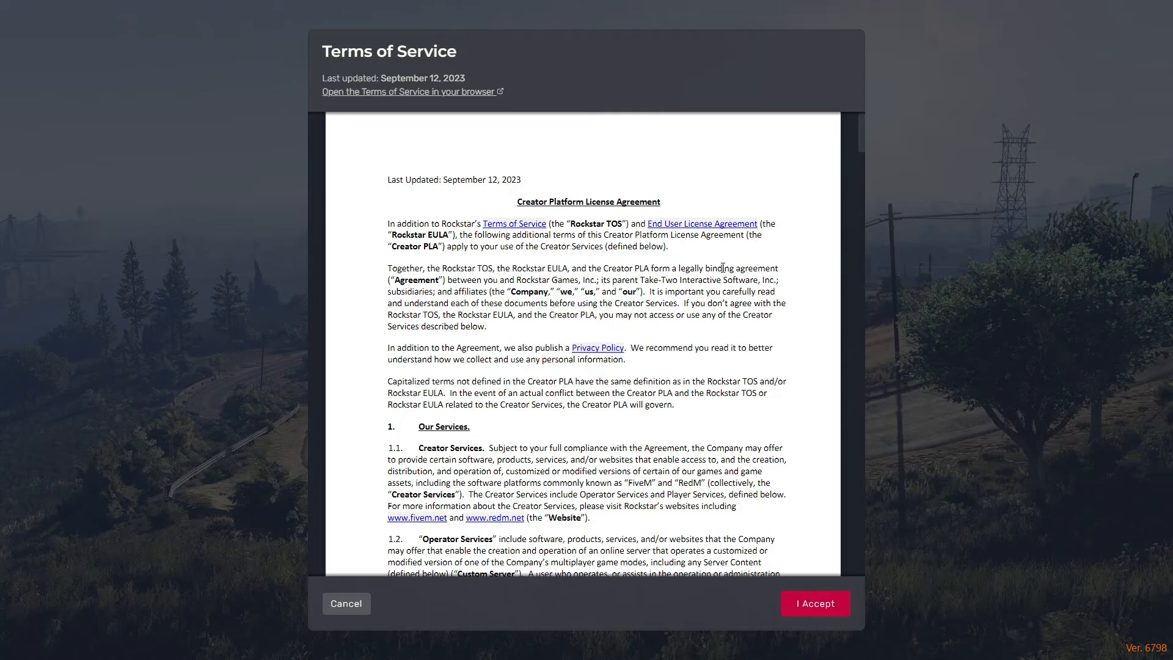
{"action": "mouse_move", "coordinate": [373, 267]}
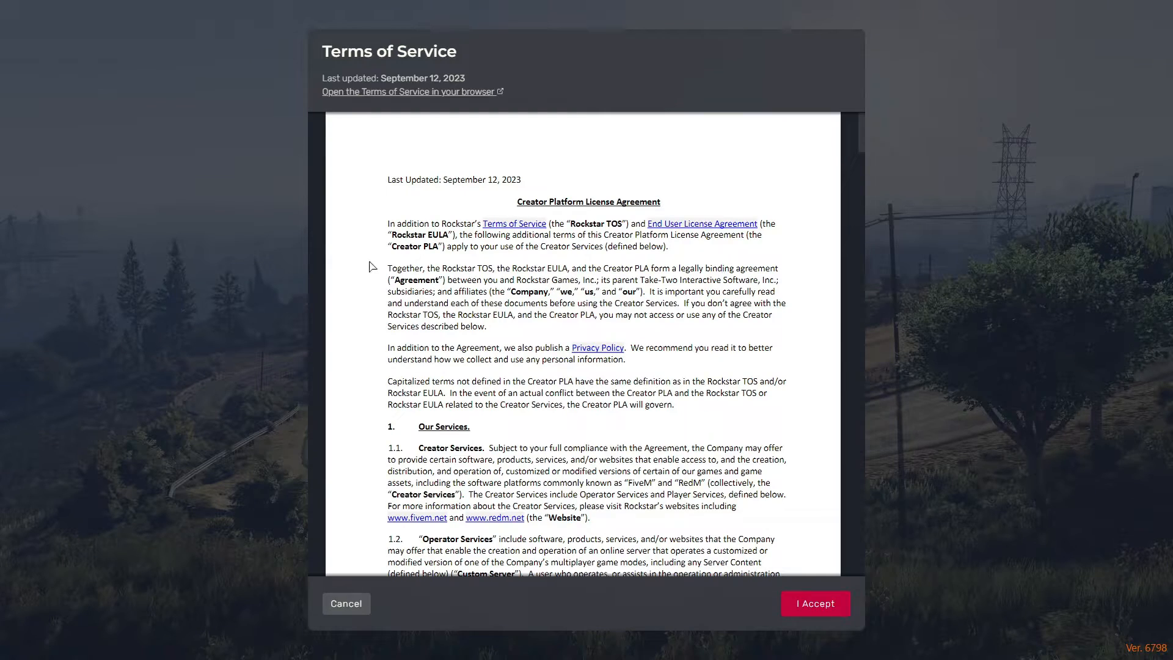
{"action": "scroll", "scroll_direction": "down", "scroll_amount": 3}
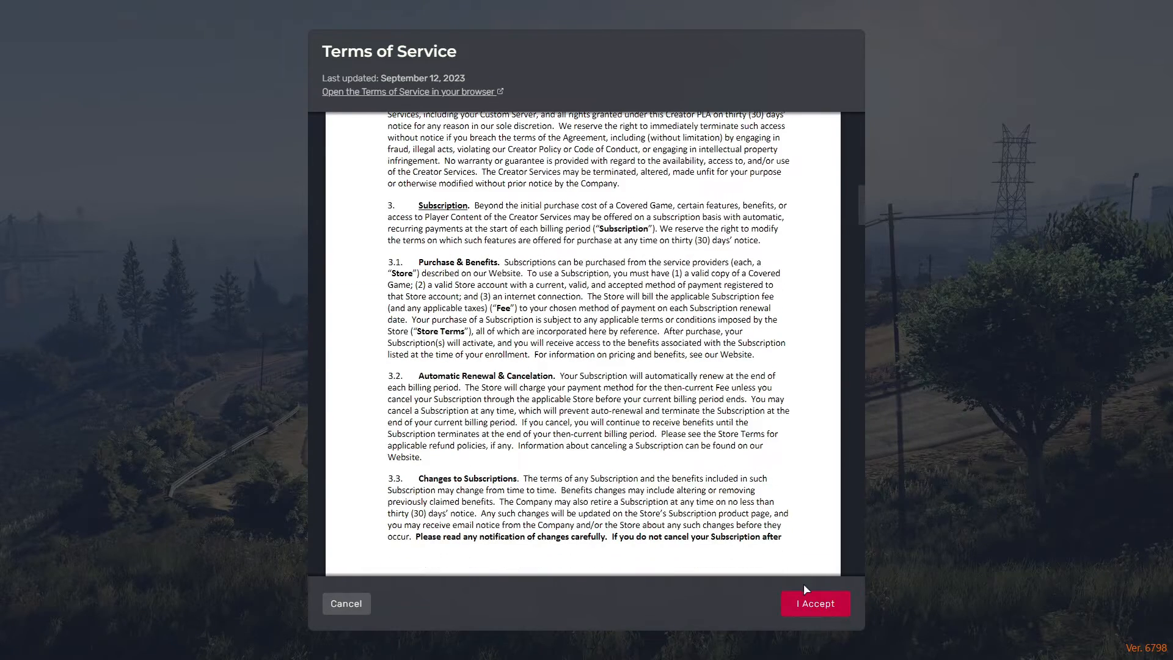
- Accept FiveM's Terms of Service to reach the Account sign-in panel
{"action": "left_click", "coordinate": [814, 603]}
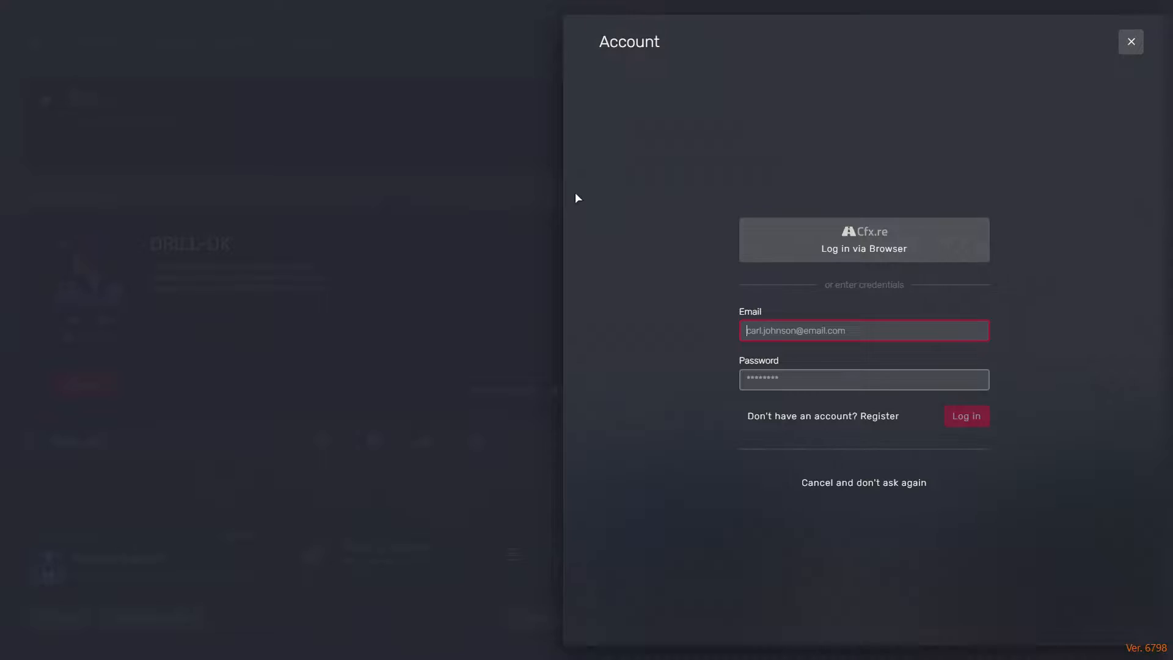
{"action": "mouse_move", "coordinate": [735, 555]}
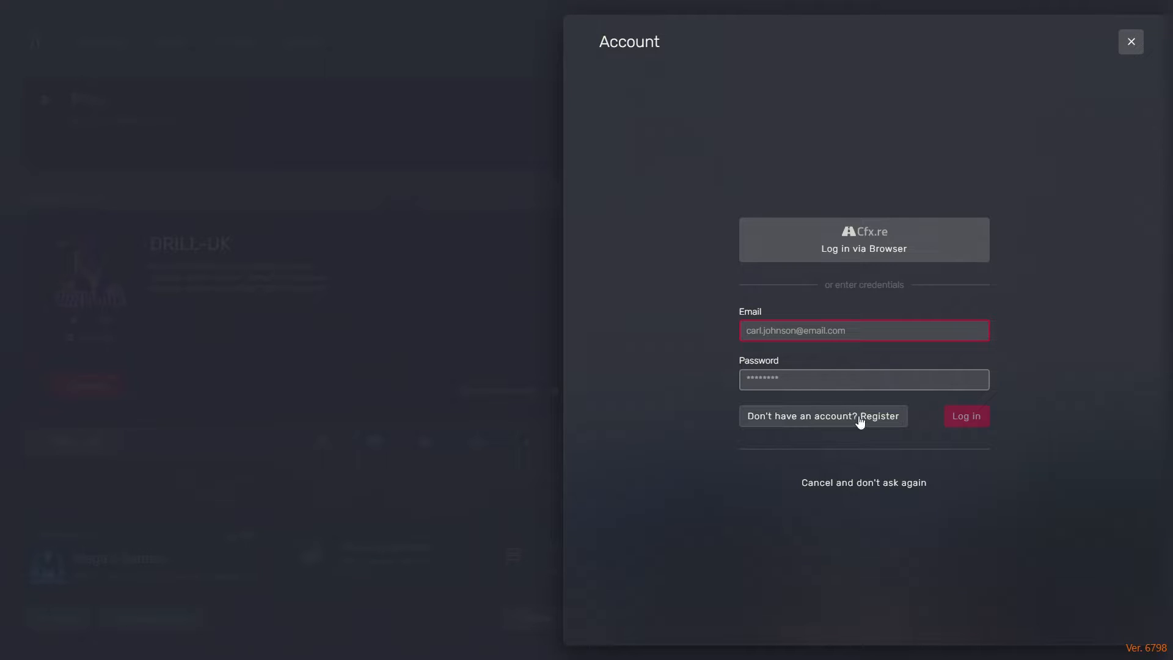
{"action": "mouse_move", "coordinate": [886, 248]}
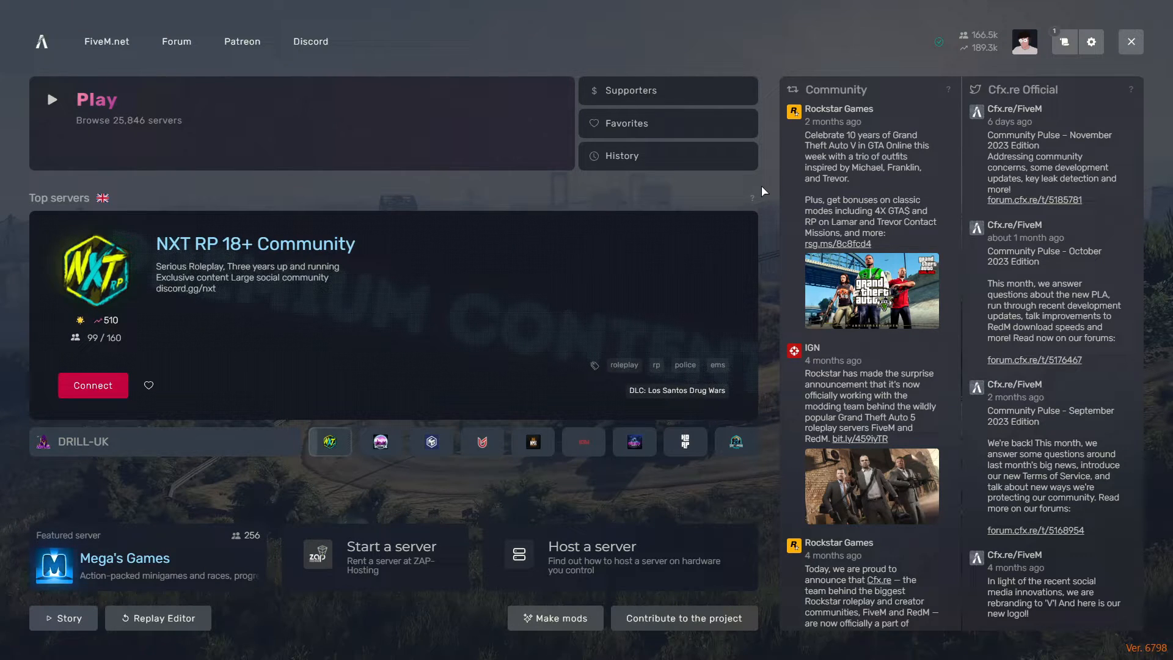
{"action": "mouse_move", "coordinate": [11, 505]}
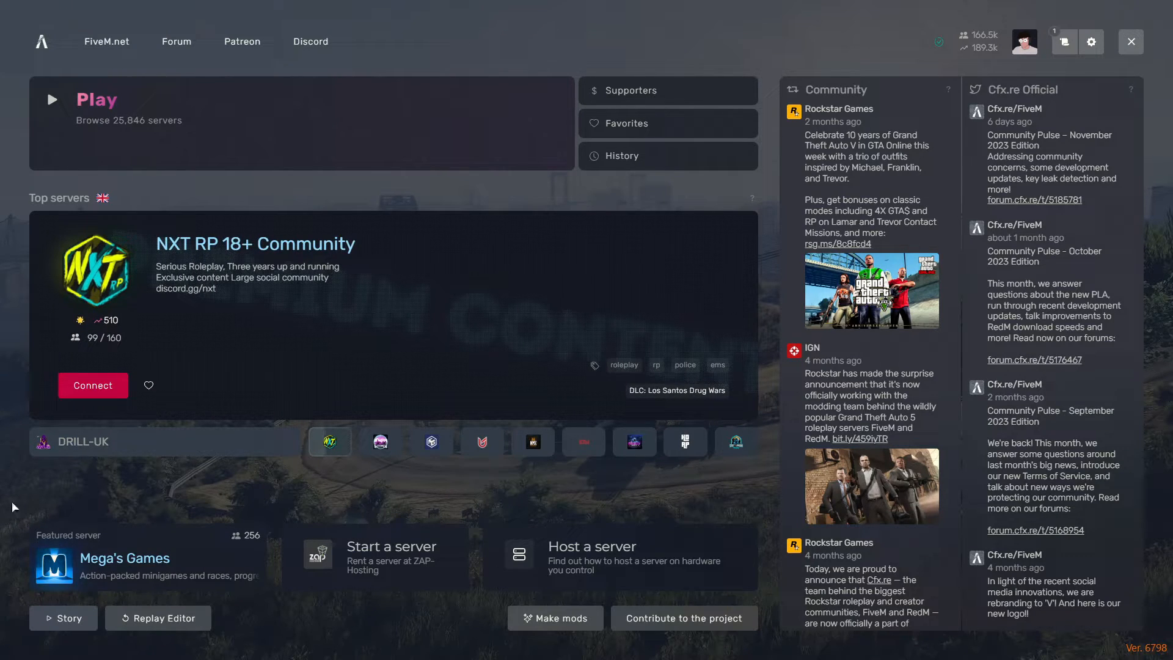
{"action": "left_click", "coordinate": [95, 100]}
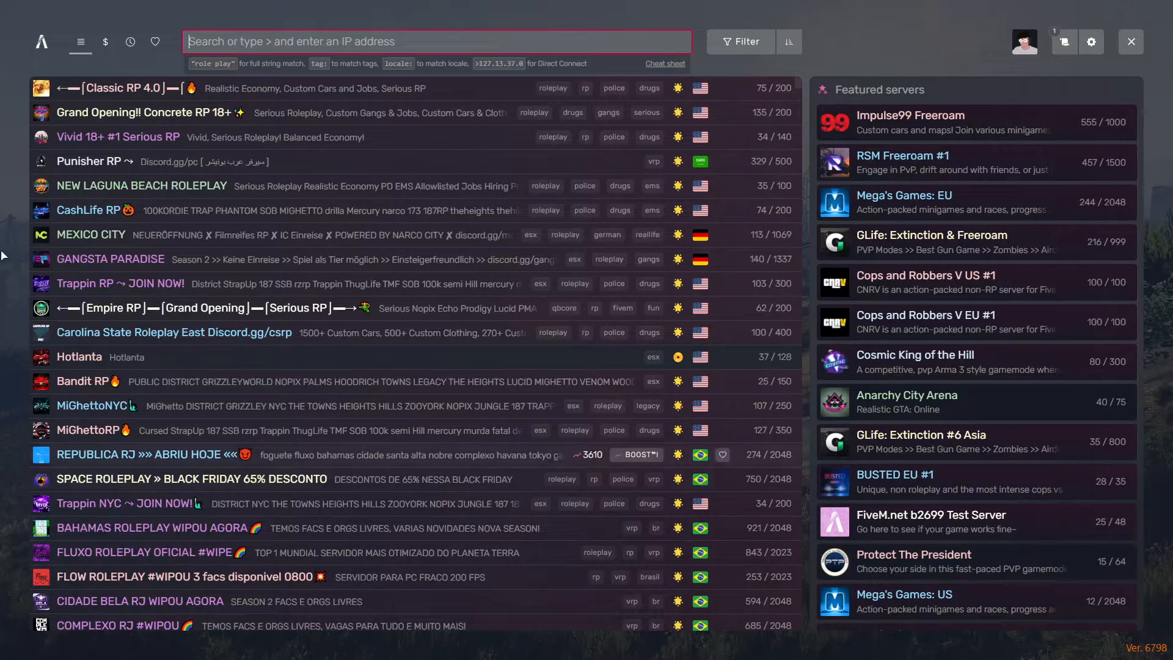
{"action": "mouse_move", "coordinate": [42, 41]}
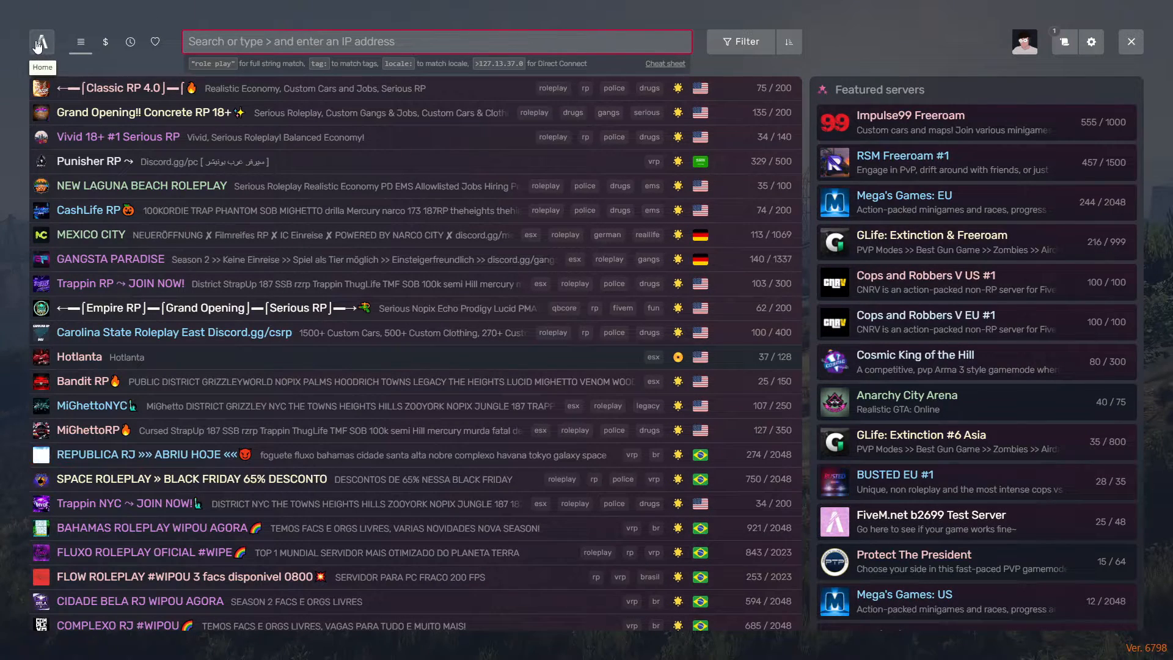
{"action": "left_click", "coordinate": [42, 41]}
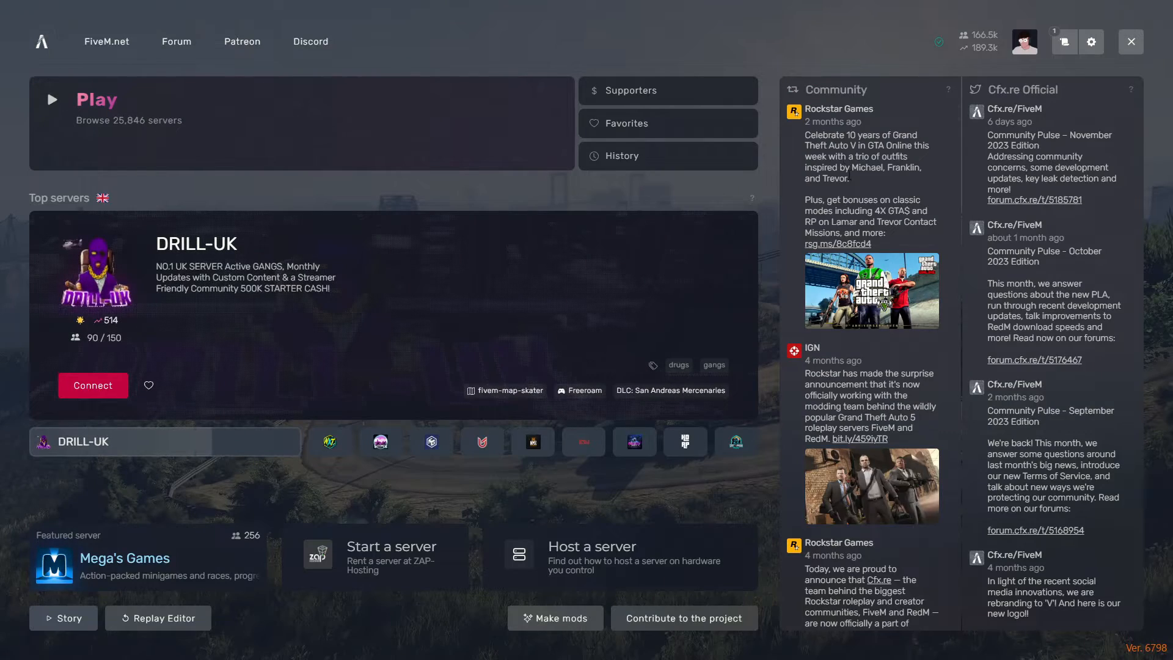
- Scroll the Community feed, reopen the full server list, then return home
{"action": "scroll", "scroll_direction": "down", "scroll_amount": 3}
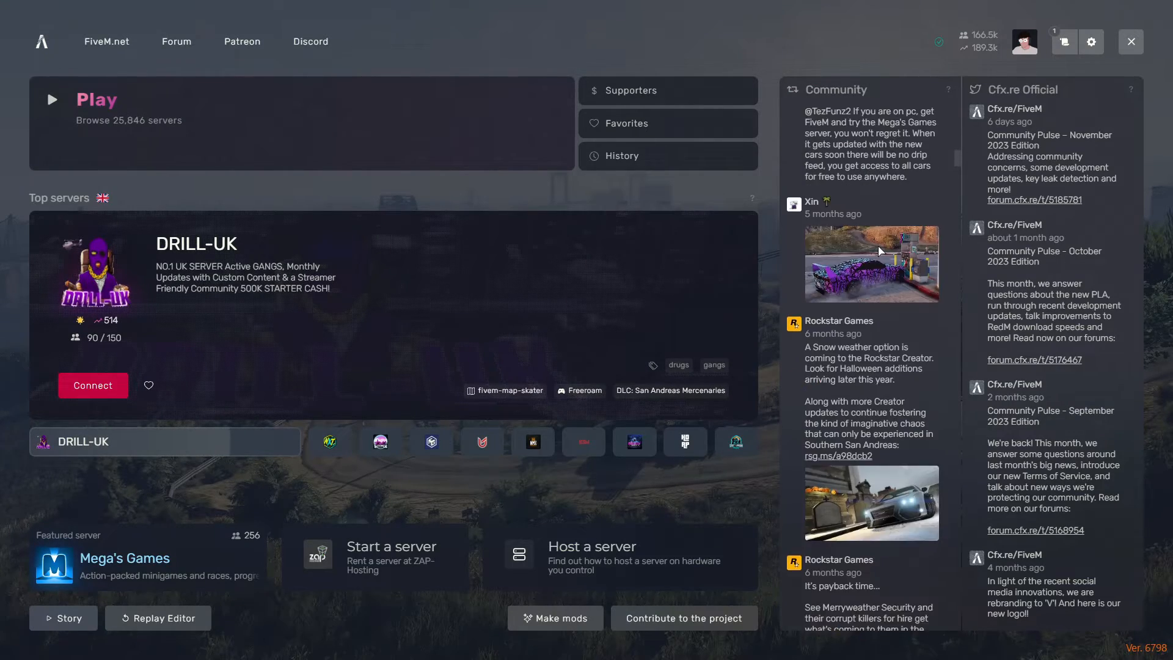
{"action": "scroll", "scroll_direction": "down", "scroll_amount": 3}
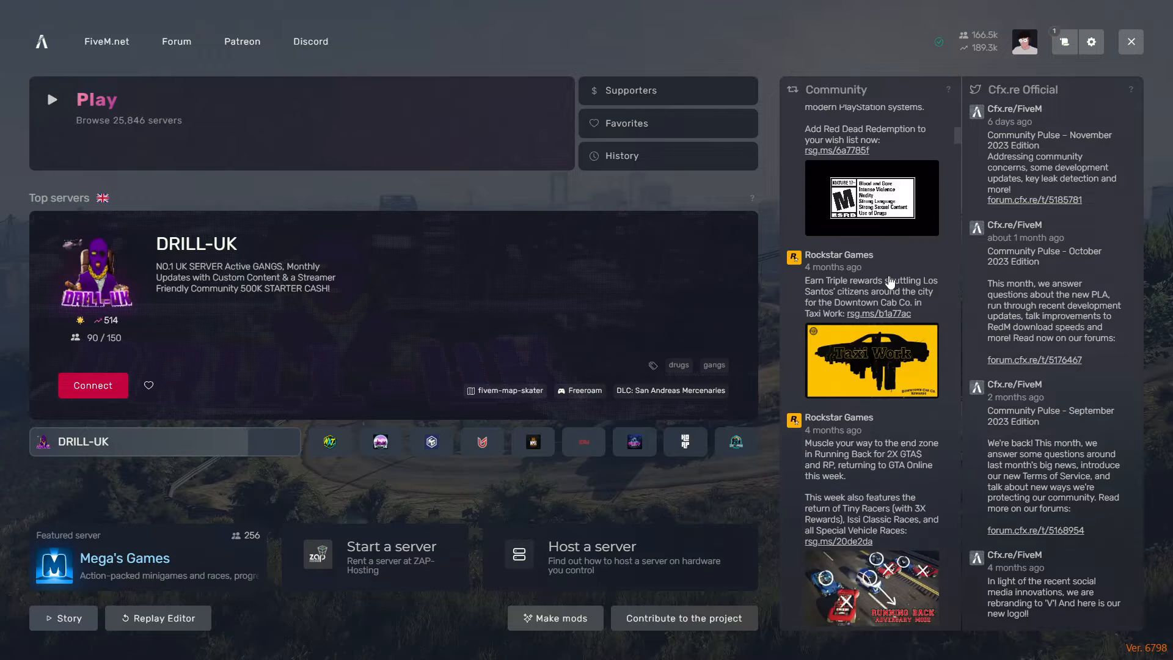
{"action": "scroll", "scroll_direction": "up", "scroll_amount": 3}
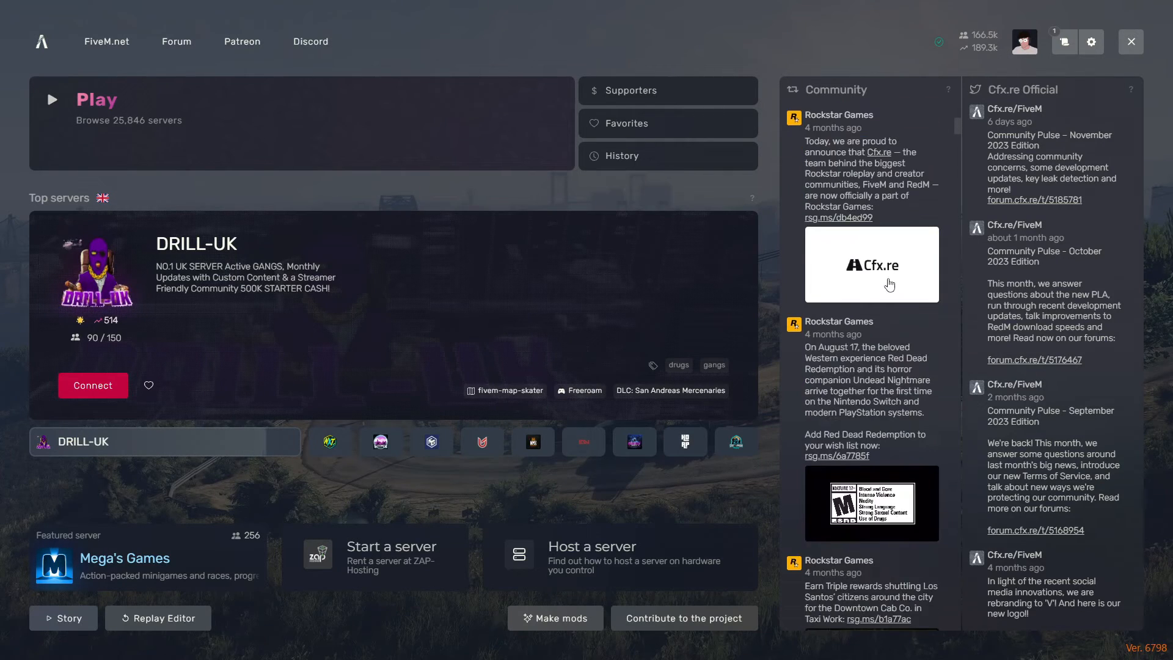
{"action": "scroll", "scroll_direction": "down", "scroll_amount": 3}
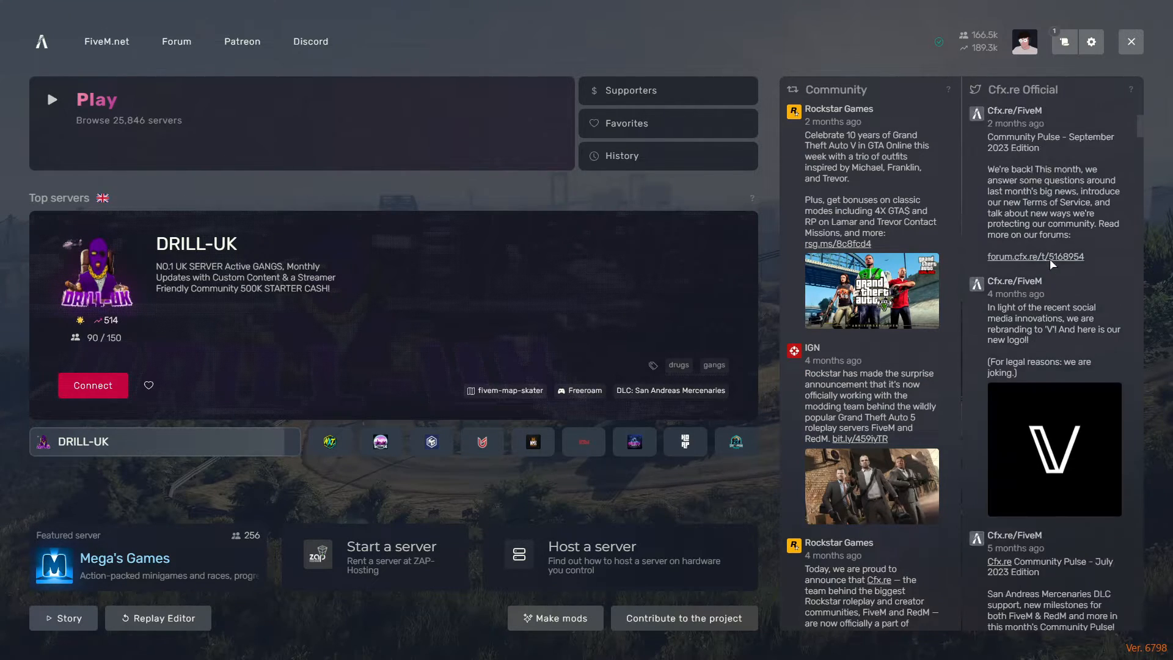
{"action": "scroll", "scroll_direction": "down", "scroll_amount": 3}
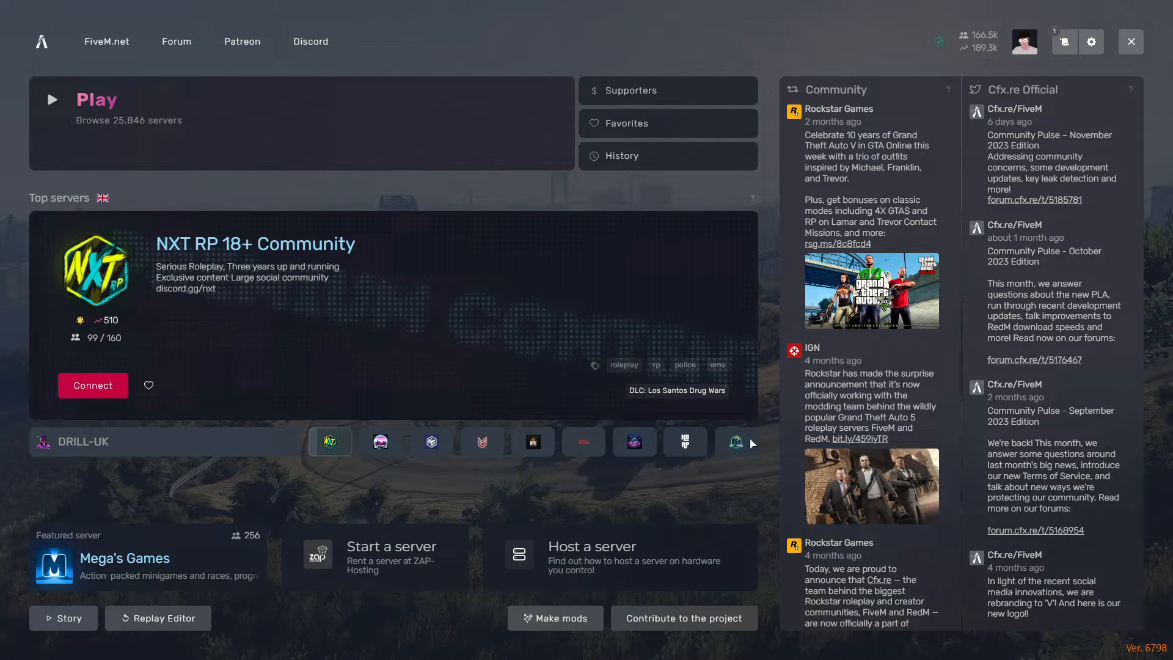
{"action": "mouse_move", "coordinate": [775, 217]}
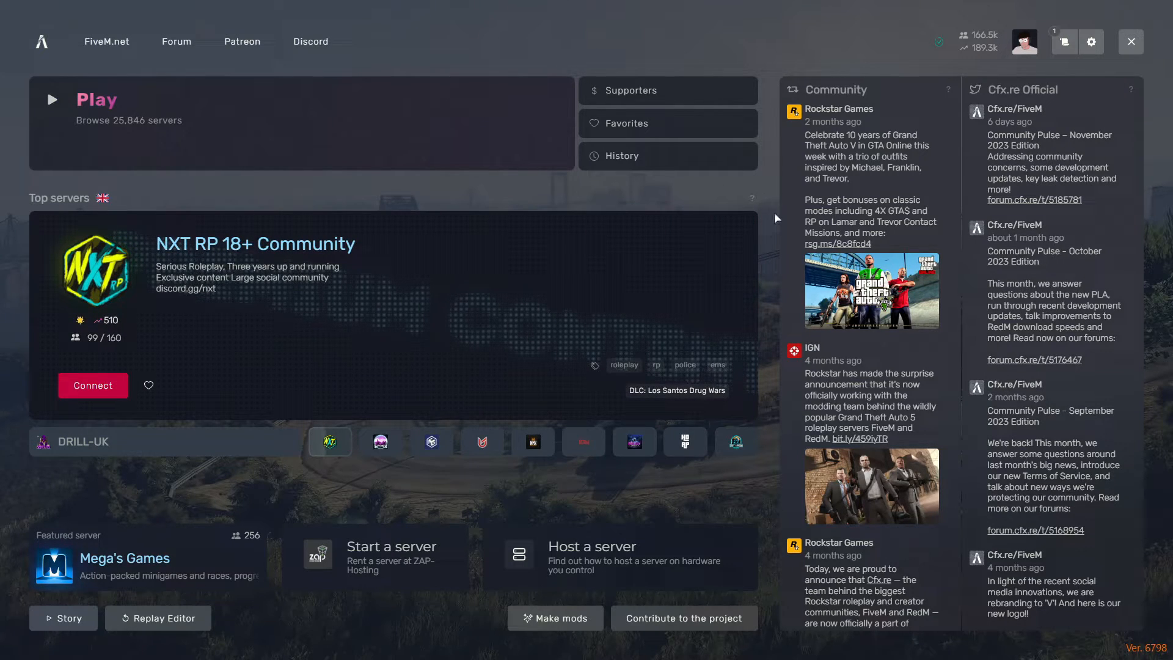
{"action": "mouse_move", "coordinate": [675, 390]}
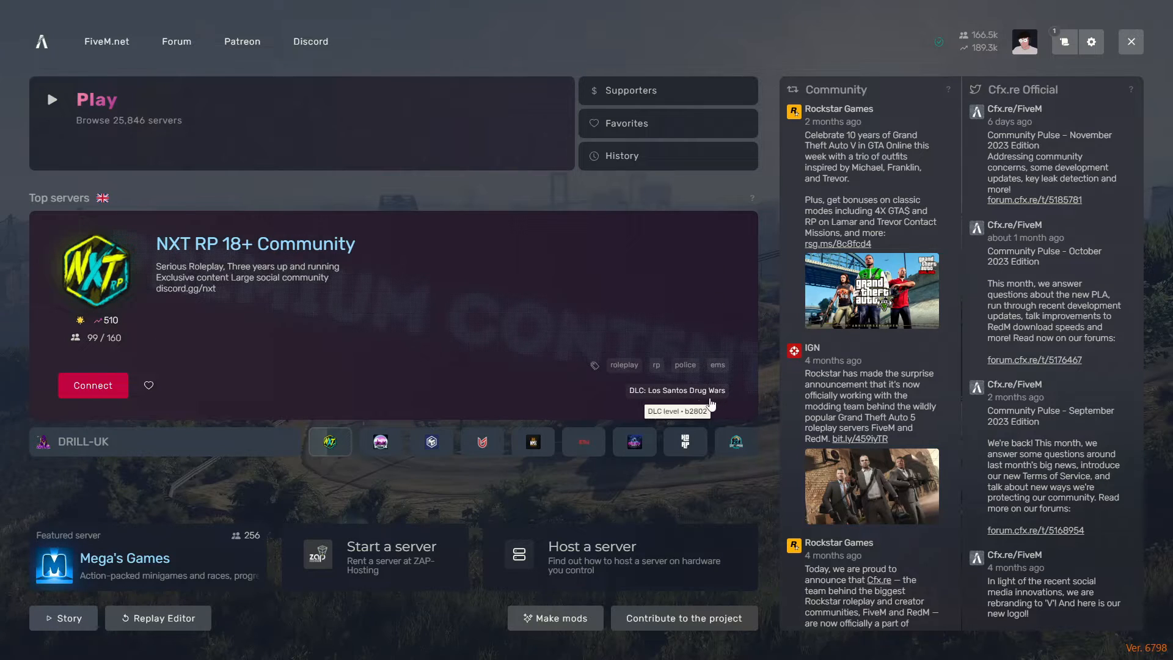
{"action": "mouse_move", "coordinate": [764, 303]}
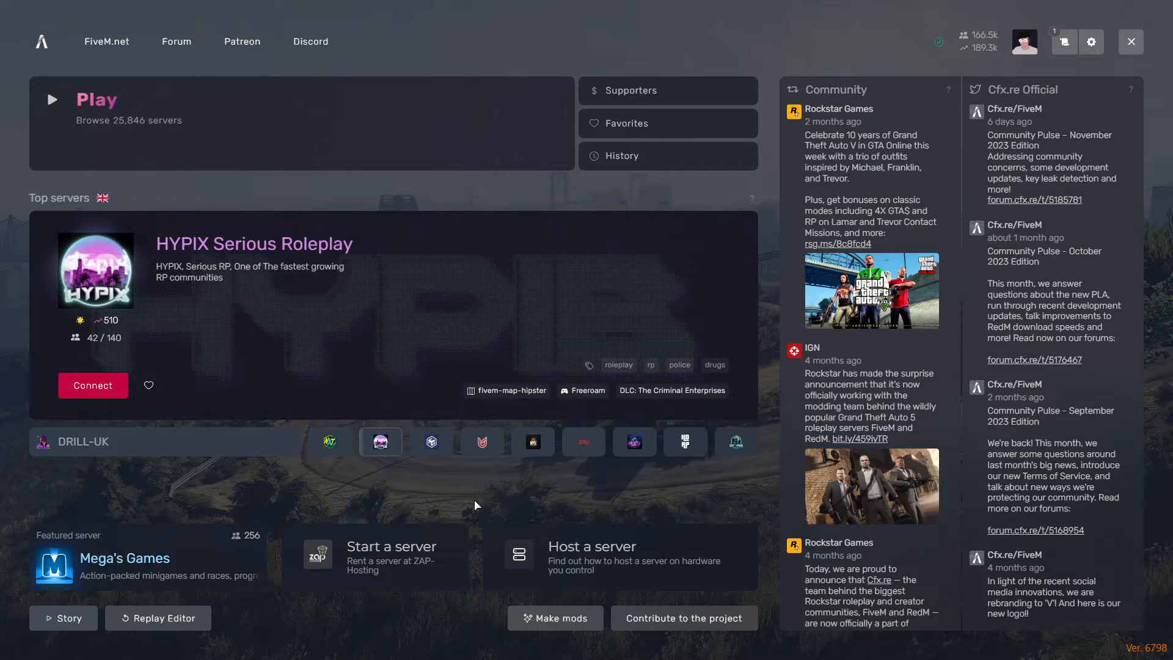
{"action": "mouse_move", "coordinate": [607, 479]}
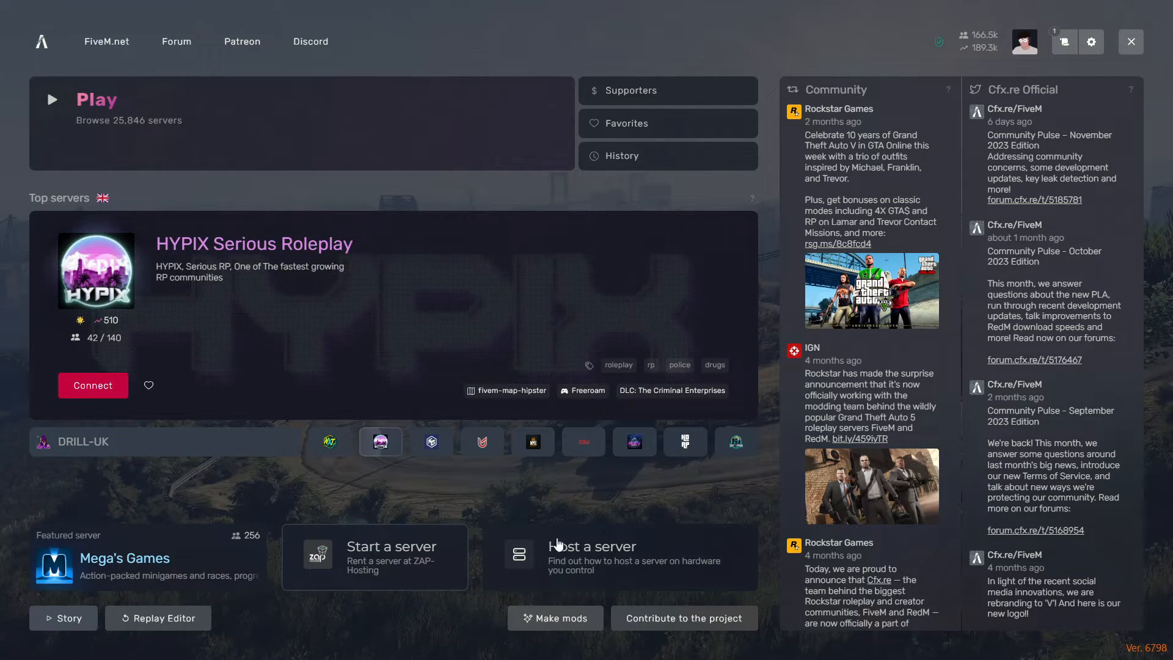
{"action": "mouse_move", "coordinate": [511, 627]}
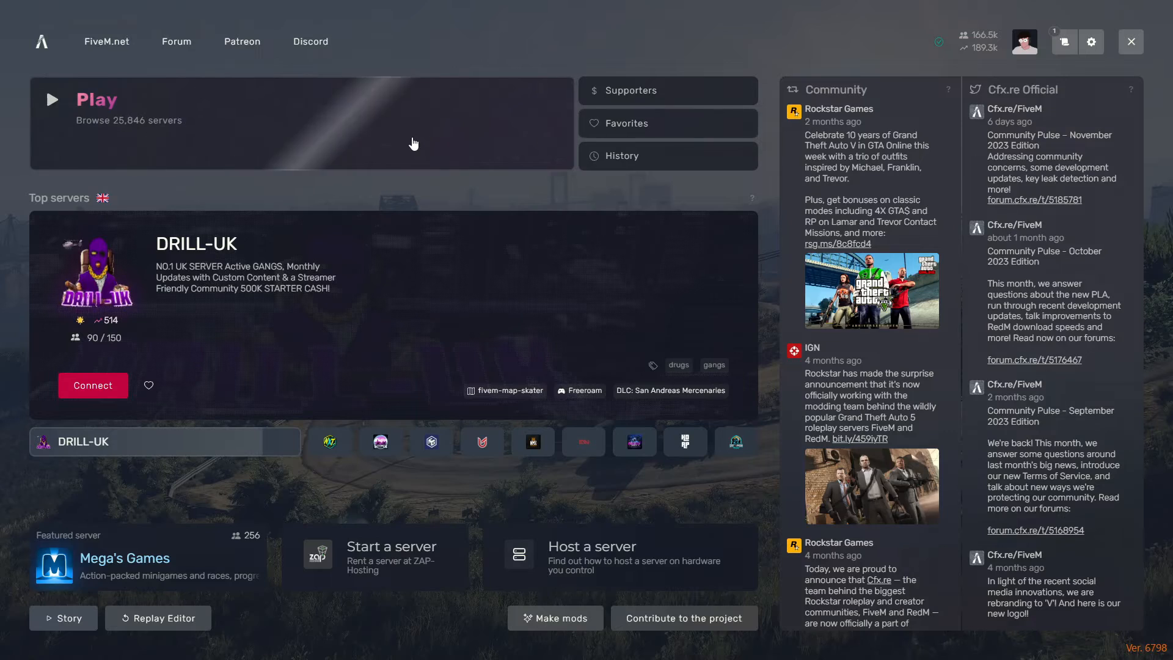
{"action": "left_click", "coordinate": [50, 99]}
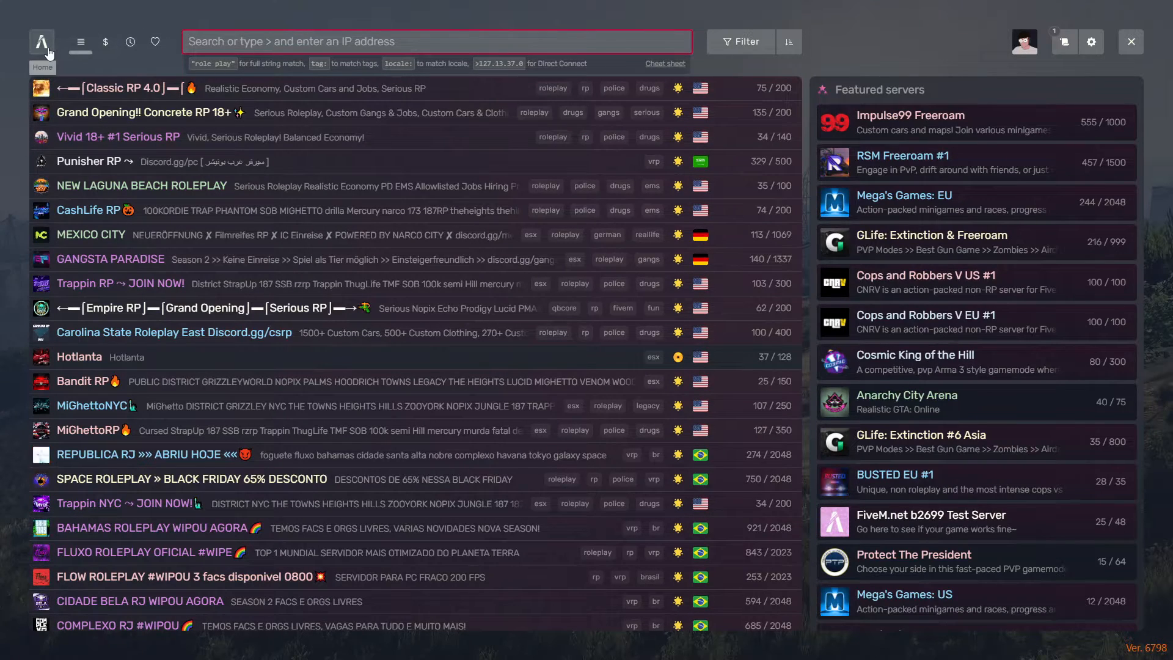
{"action": "left_click", "coordinate": [42, 42]}
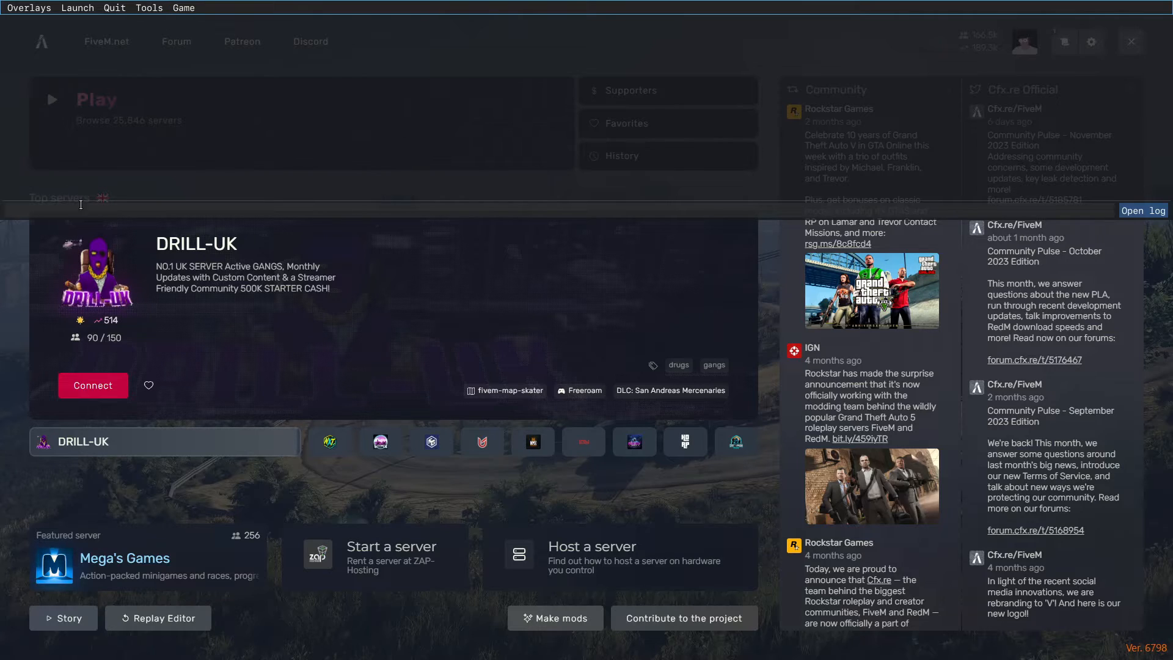
- Type 'connect 127.0.0.1' in the console, replacing the initial 'localhost' address
{"action": "type", "text": "conne"}
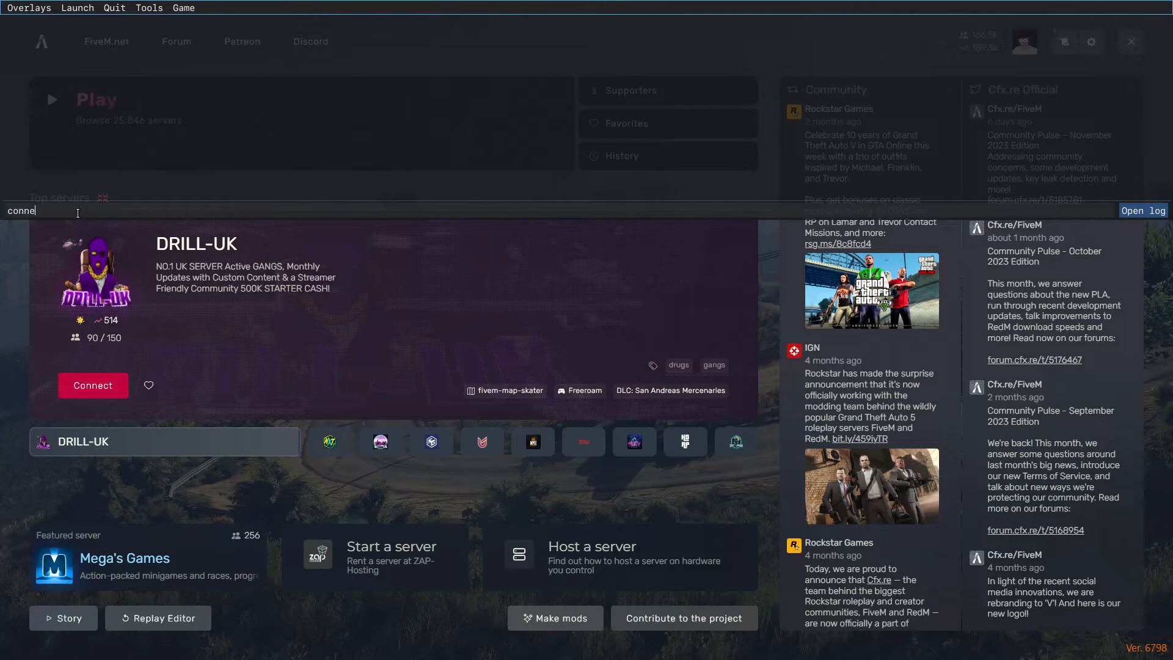
{"action": "type", "text": "ct"}
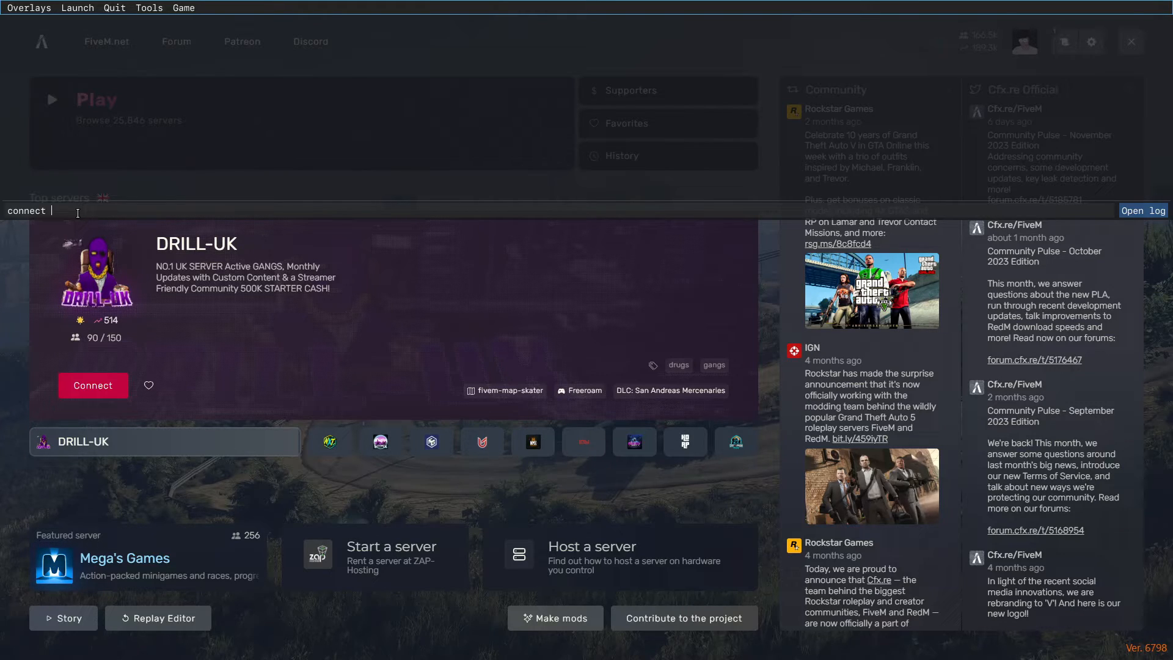
{"action": "type", "text": "localhost"}
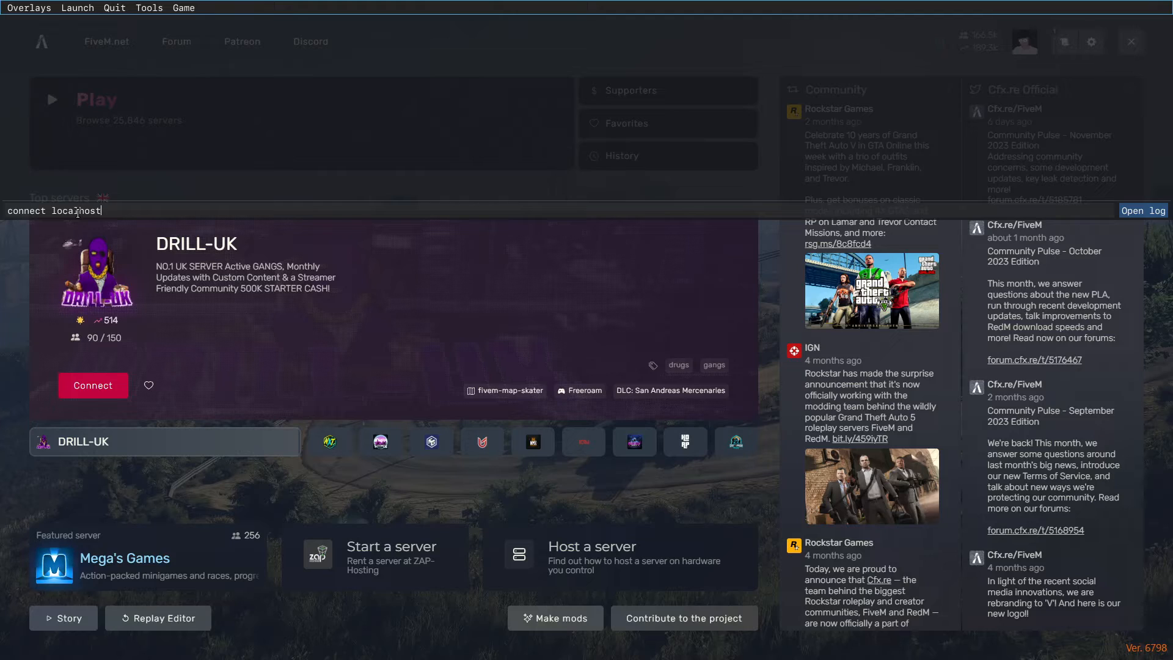
{"action": "key", "text": "Backspace"}
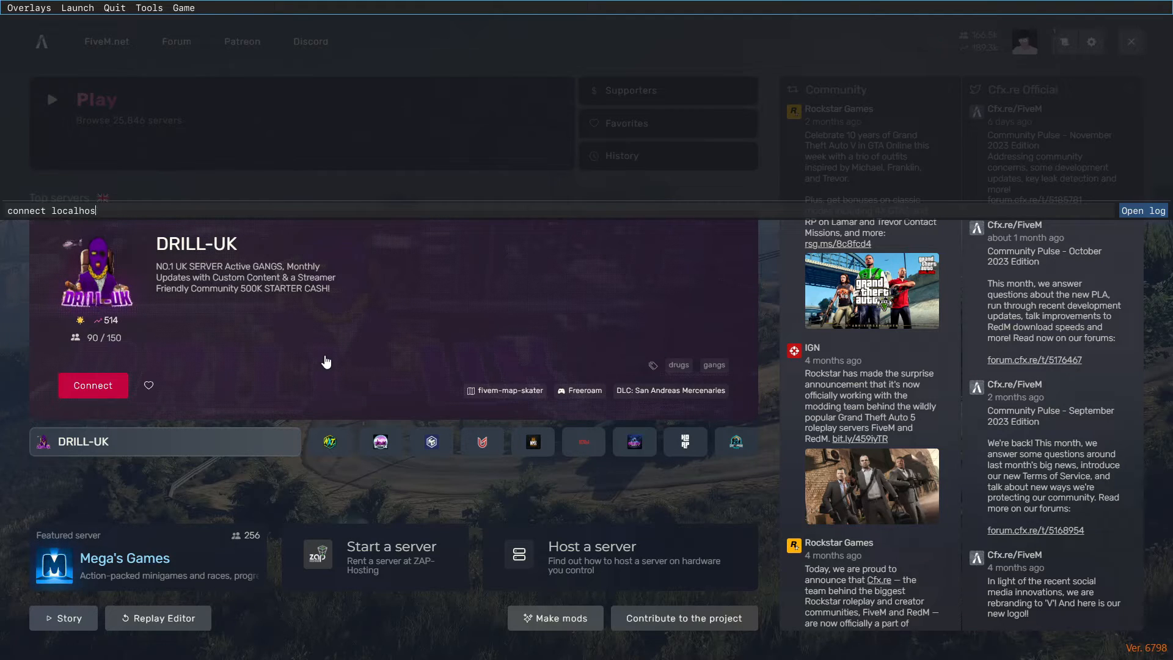
{"action": "type", "text": "127"}
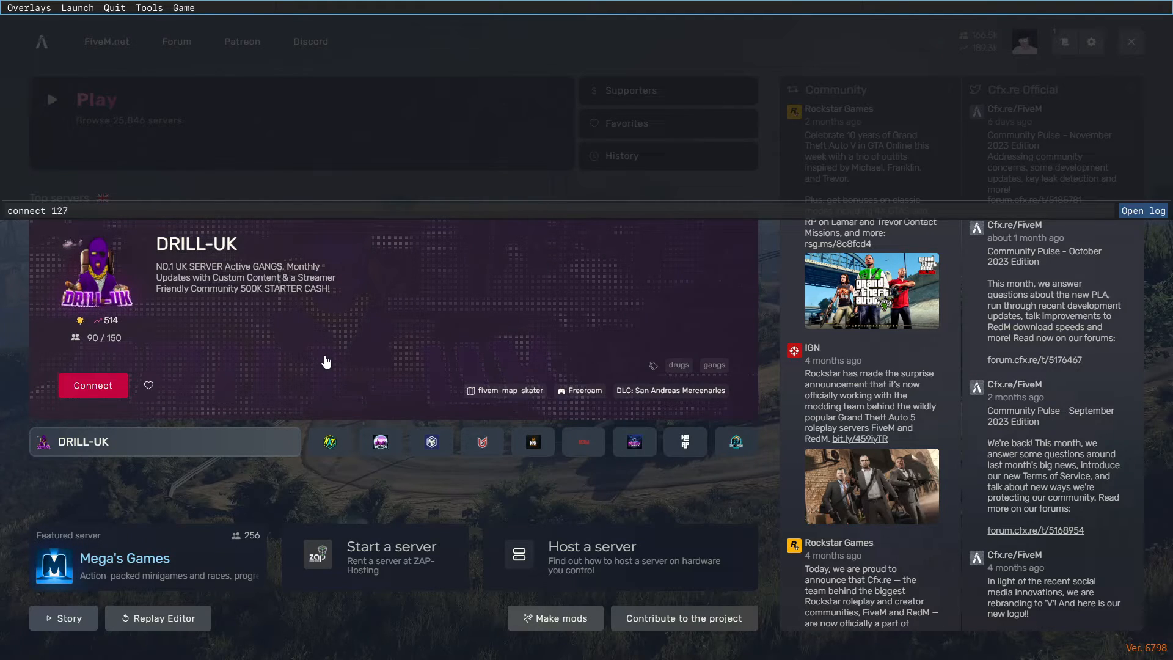
{"action": "type", "text": ".0.0"}
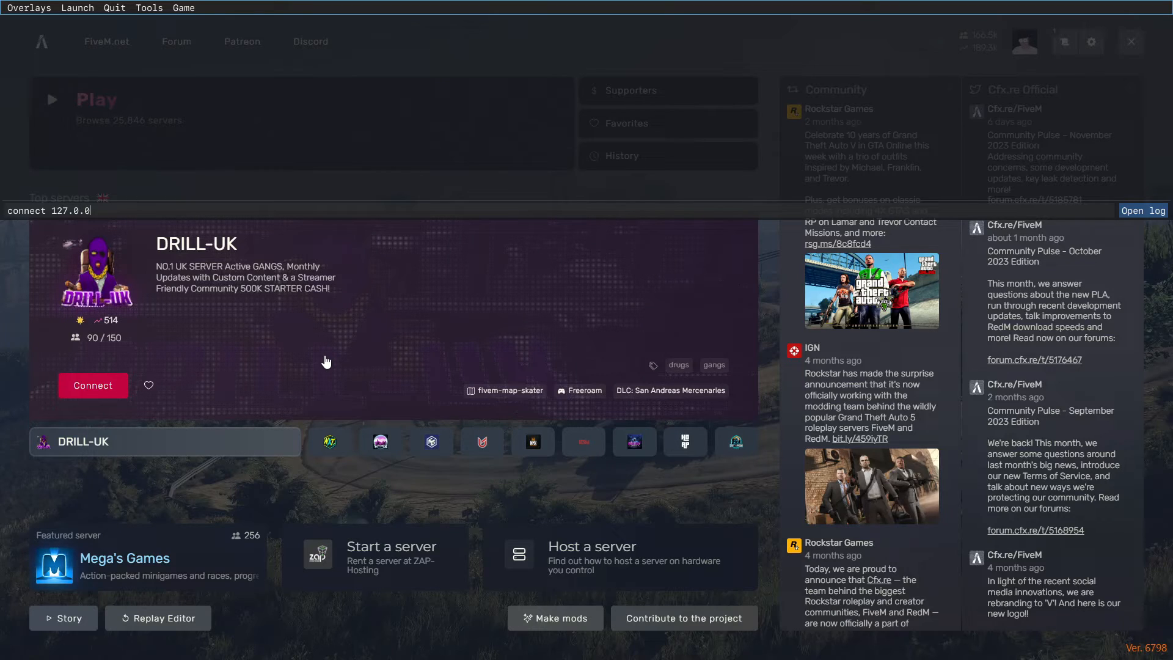
{"action": "type", "text": "1"}
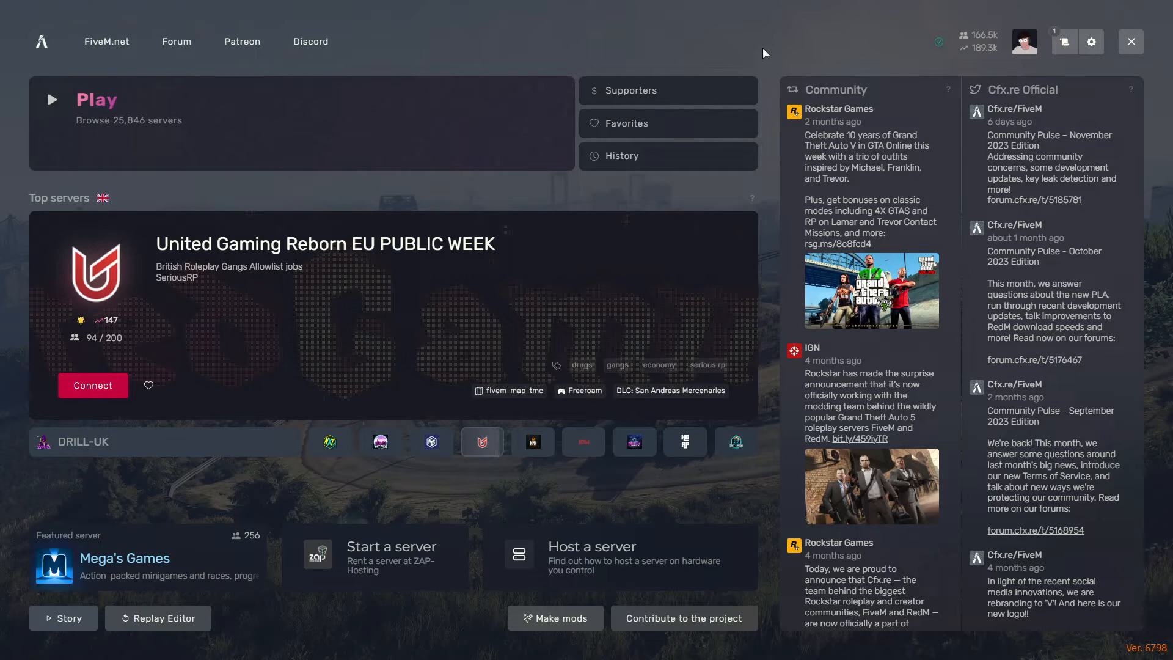
- Select the NMZ Roleplay icon in the Top servers carousel
{"action": "left_click", "coordinate": [532, 440]}
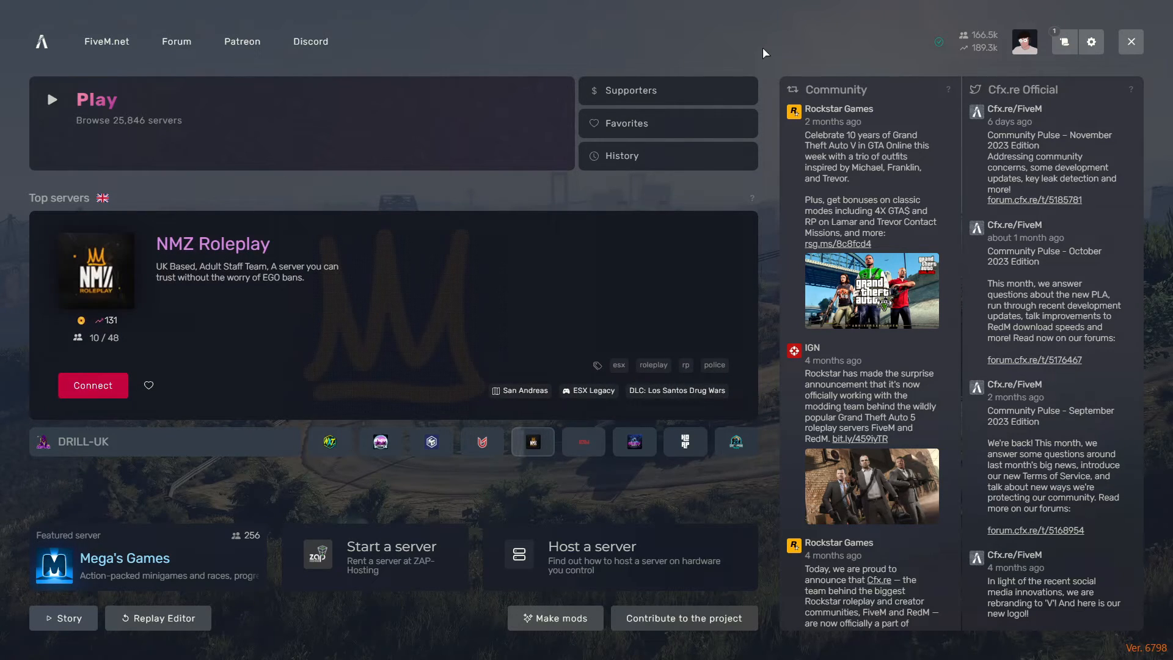